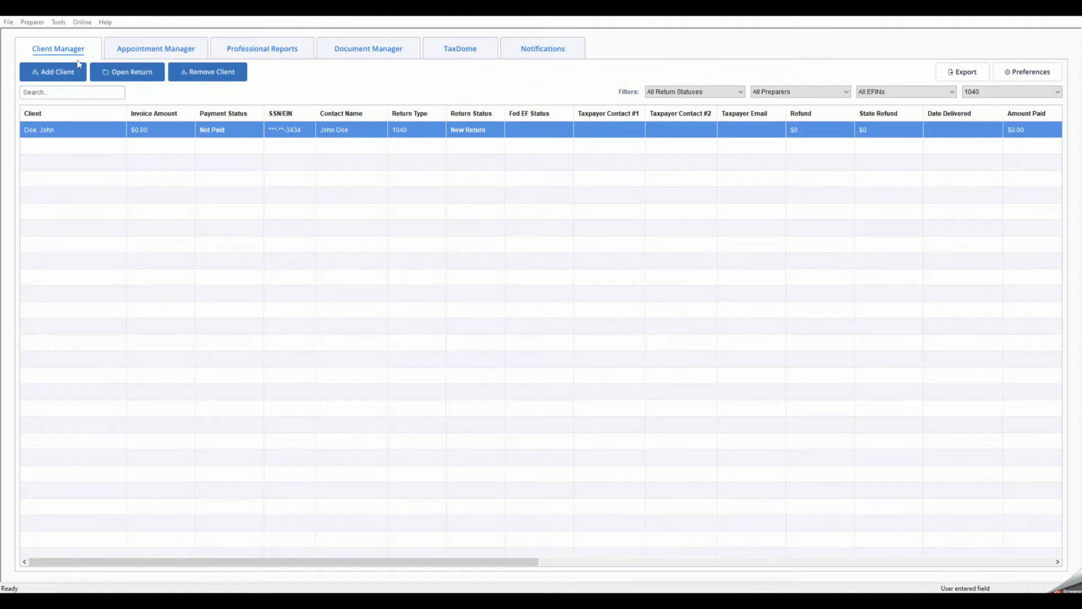
Step: Open the Preparer menu and show the Master Form Data return-type list
click(32, 22)
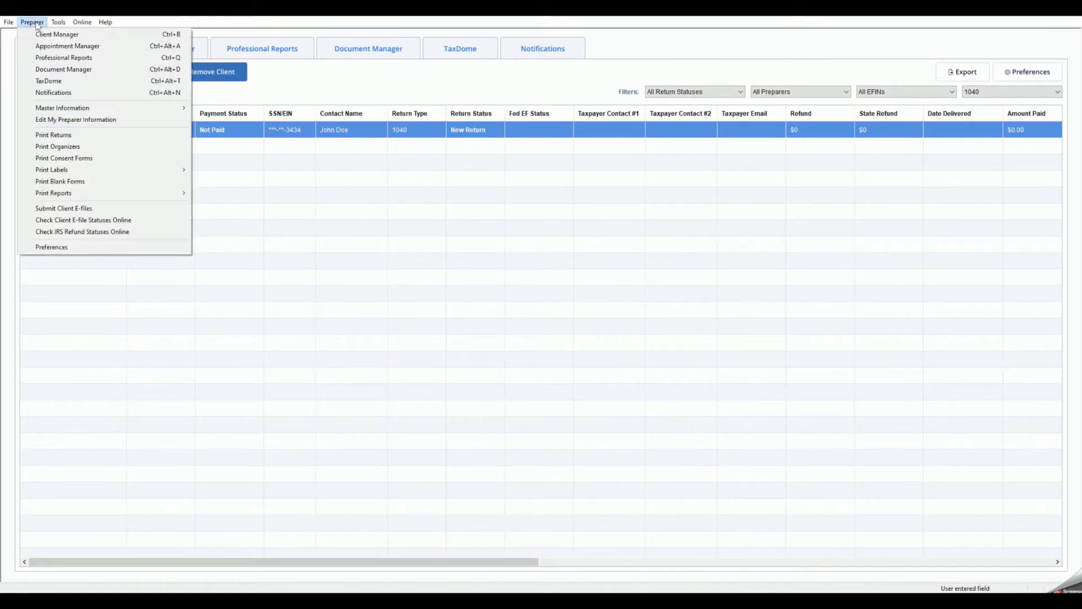
mouse_move(82, 107)
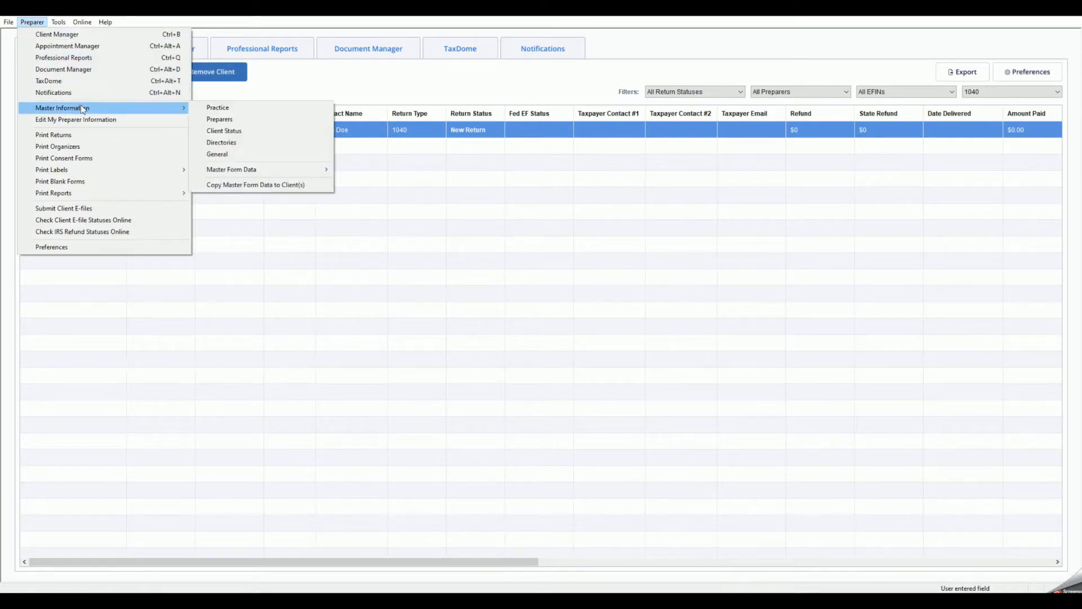
mouse_move(245, 170)
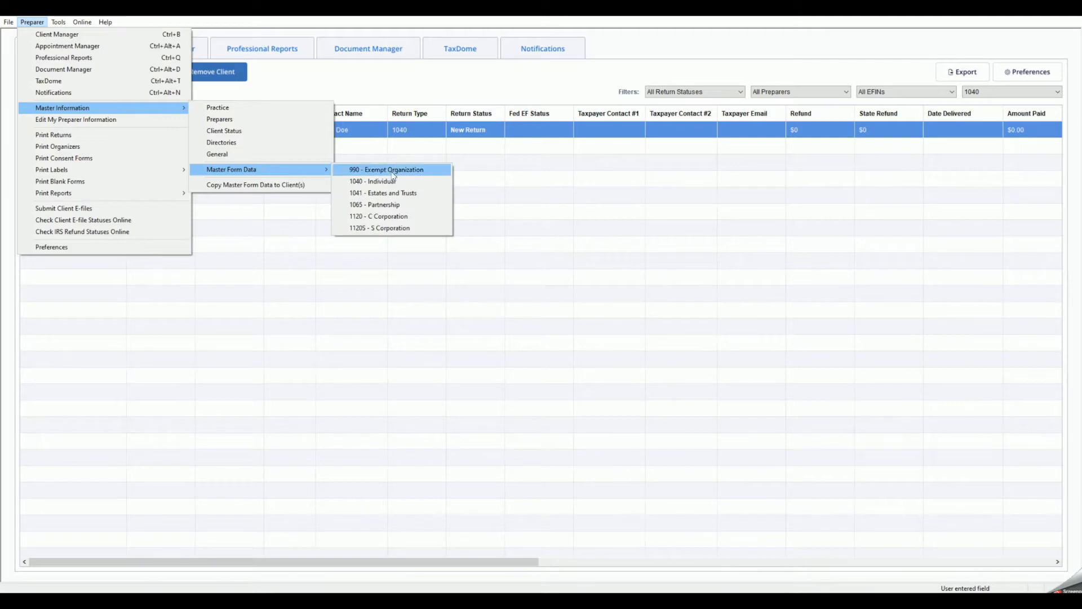
Step: Price 1040 federal return preparation at 100.00 and state at 50.00 on the master invoice
click(383, 181)
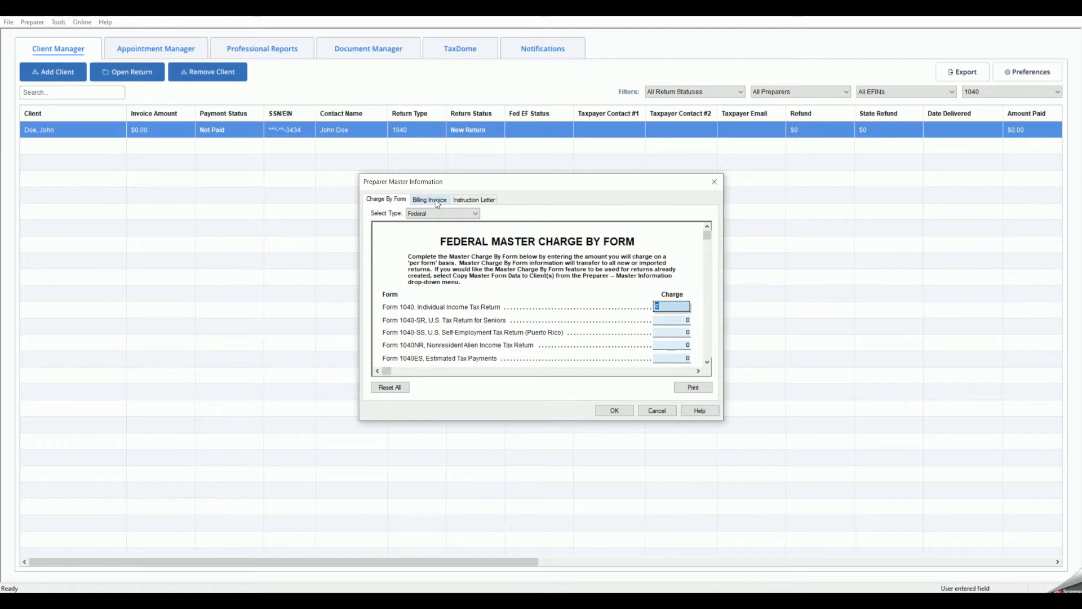
click(429, 199)
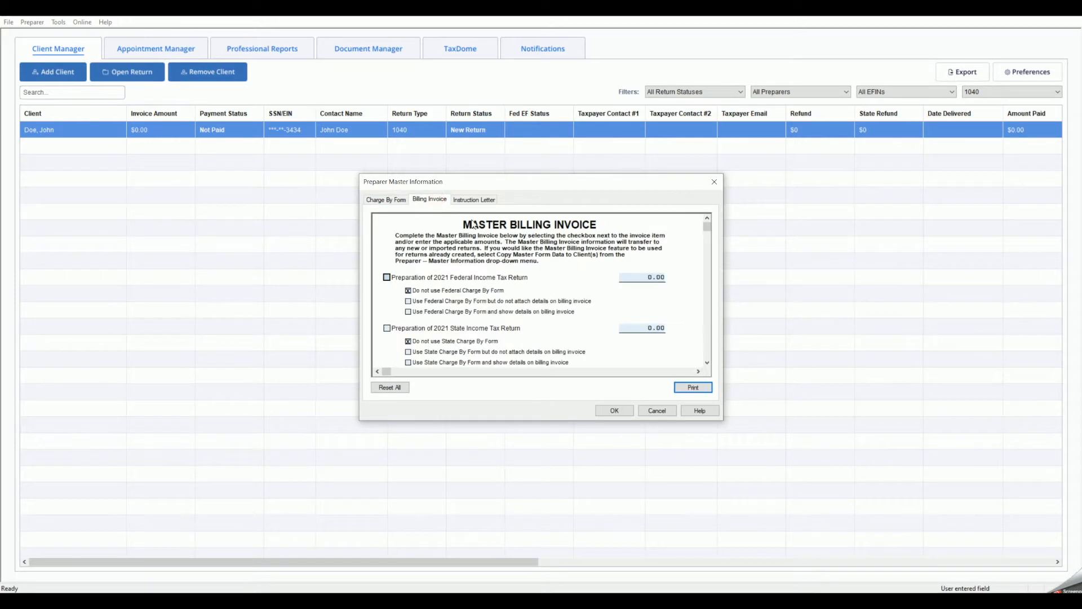
mouse_move(640, 280)
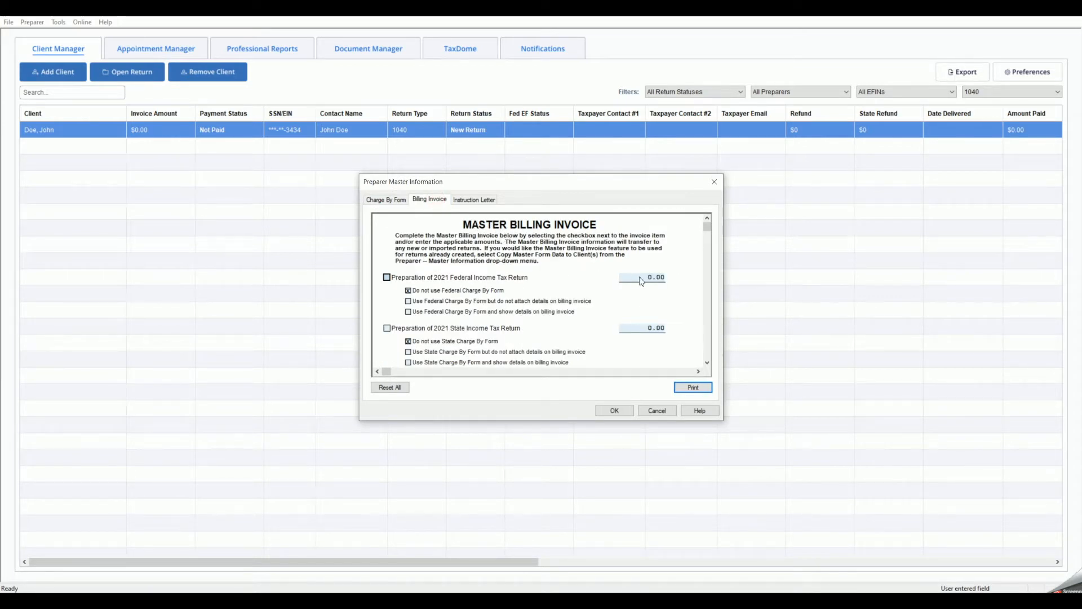
click(642, 277)
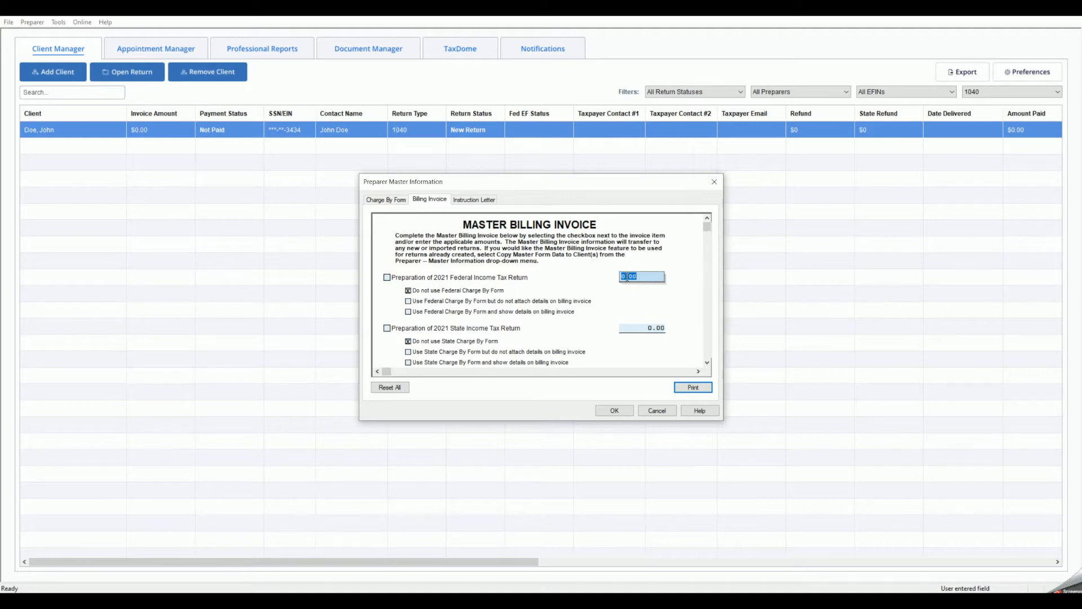
text(100)
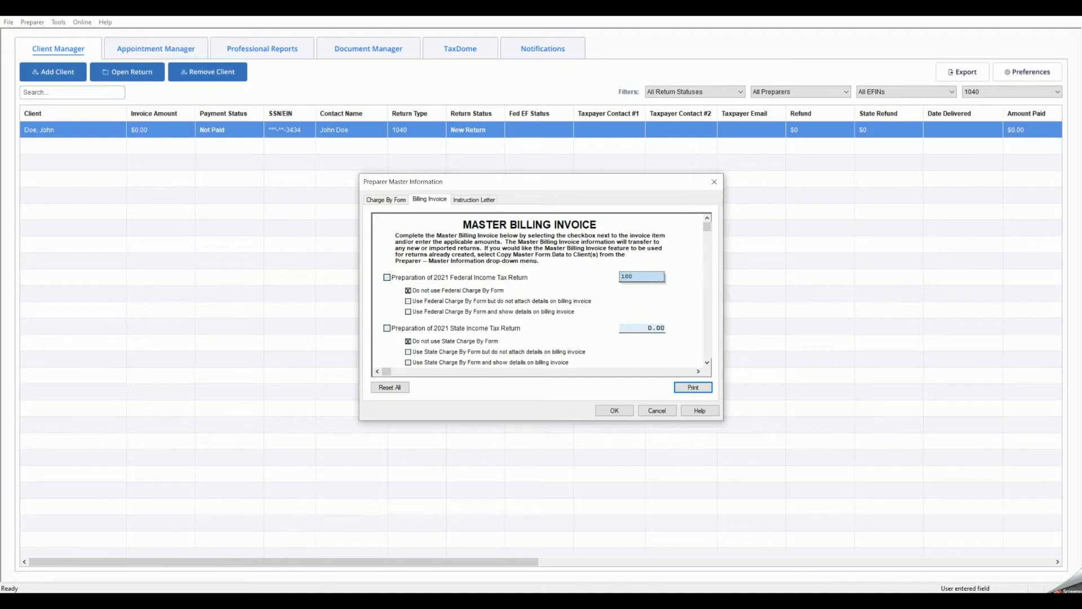
click(387, 278)
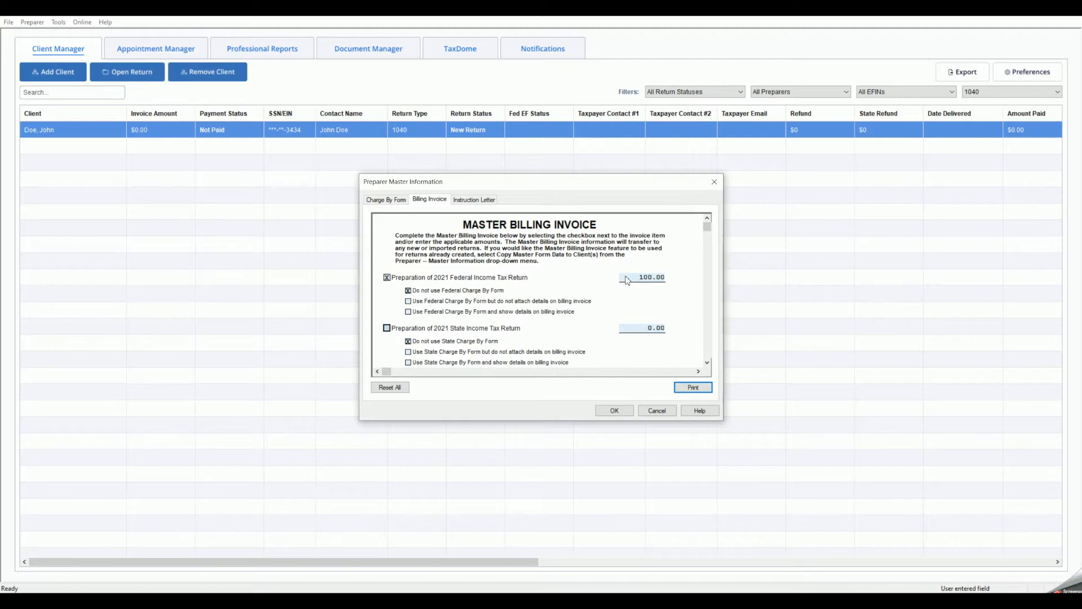
click(640, 327)
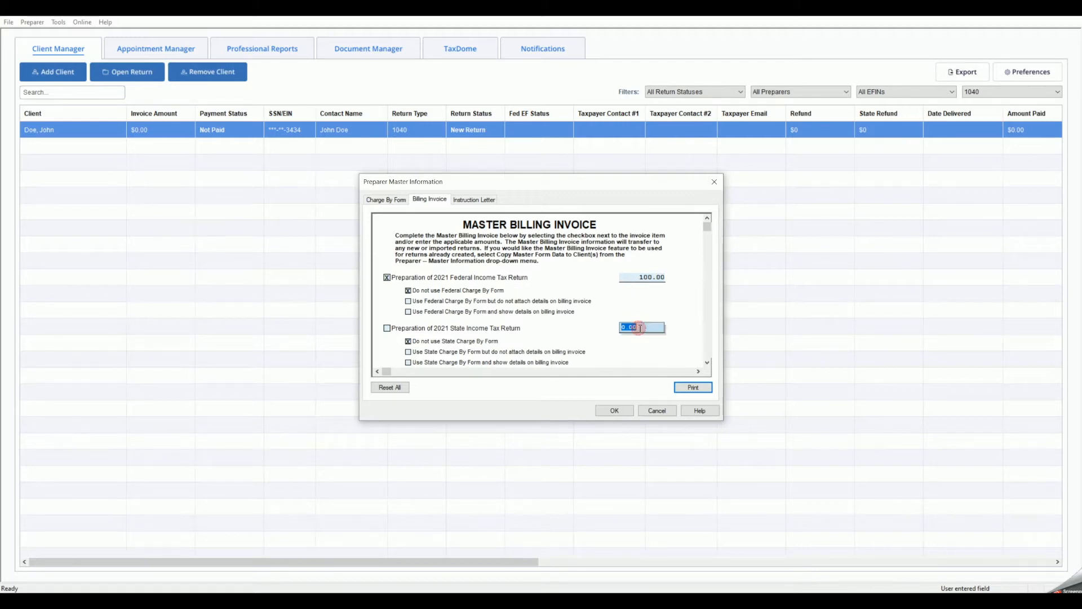
text(50)
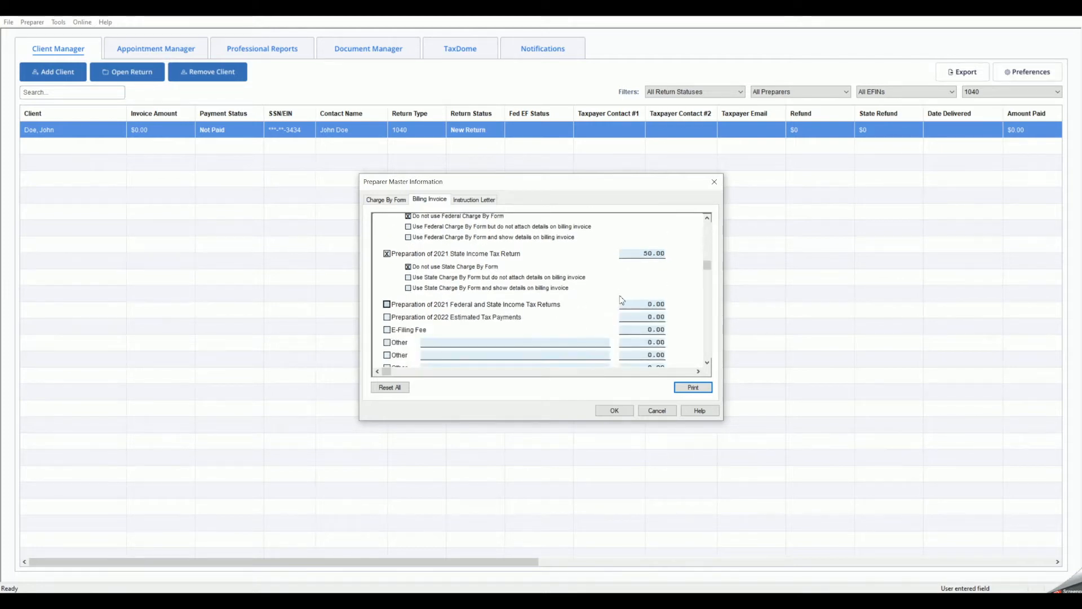
Step: Apply a 5% sales tax to the master invoice, making the net due 157.50
scroll(down, 3)
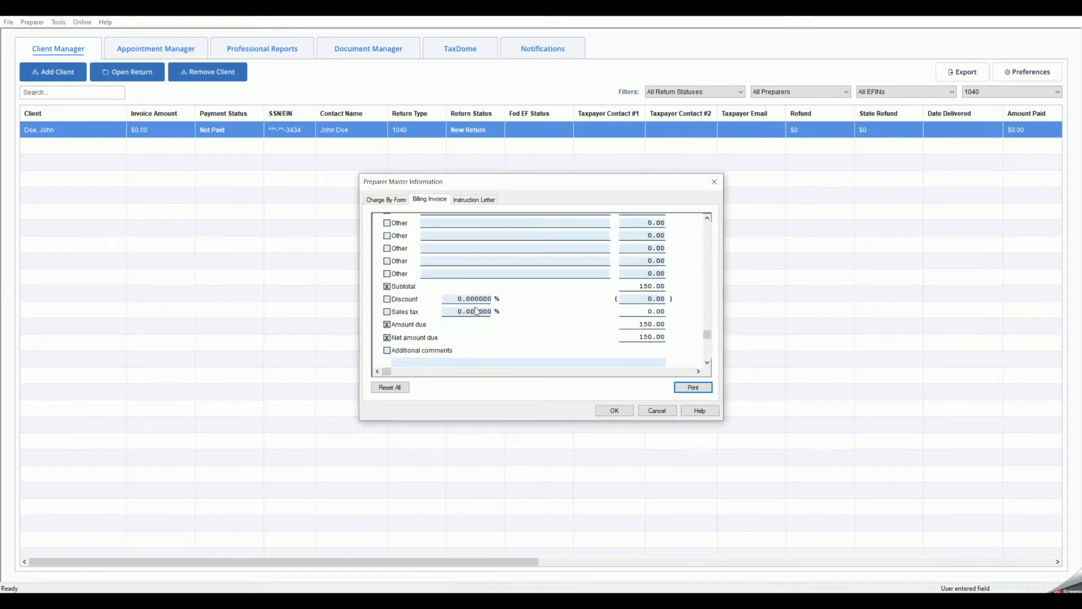
click(466, 311)
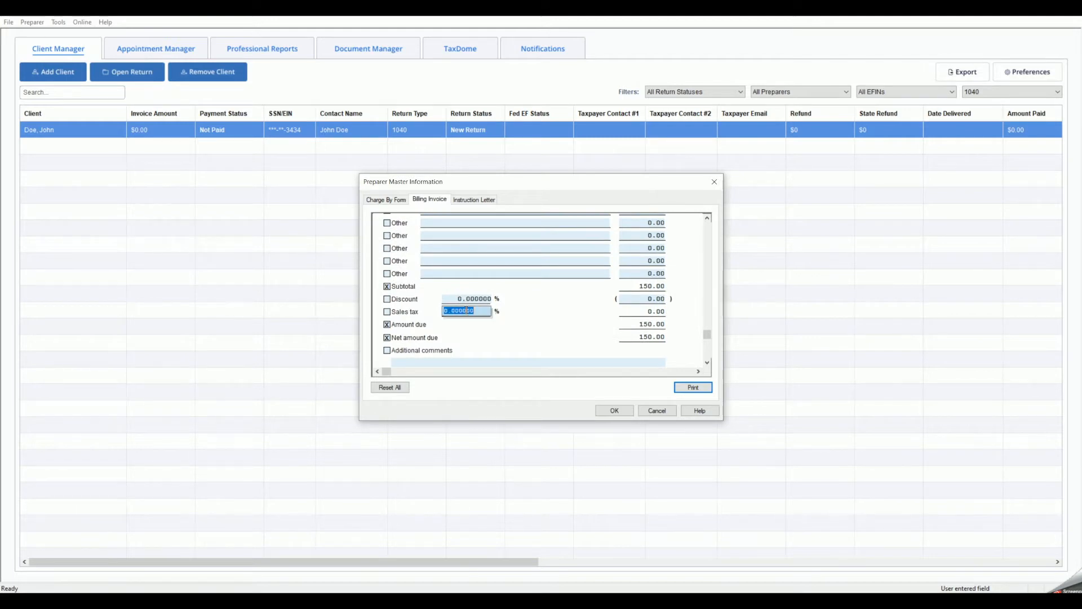
text(5)
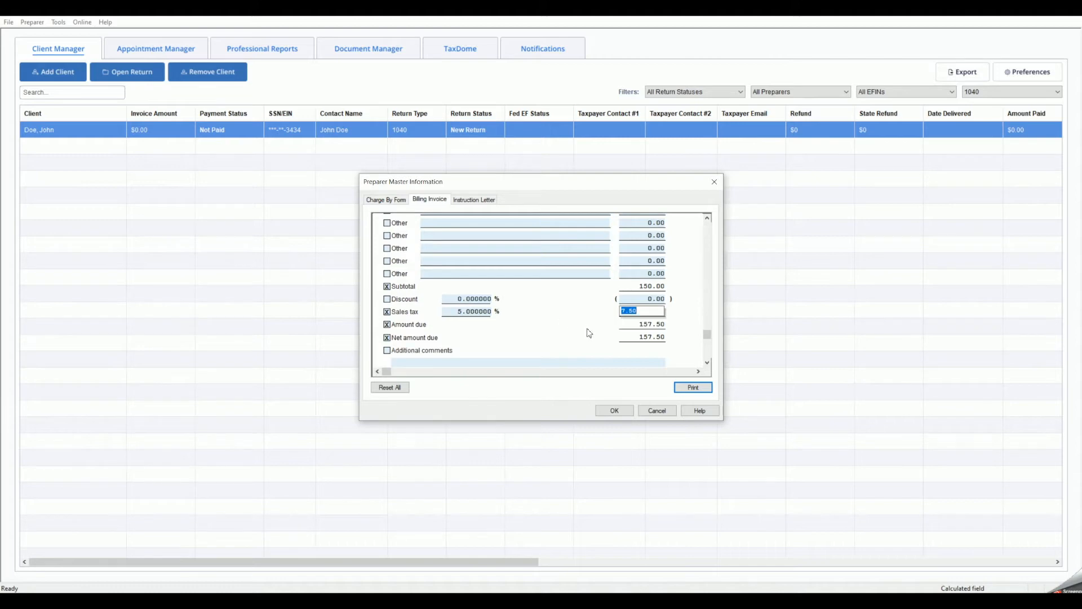
scroll(down, 3)
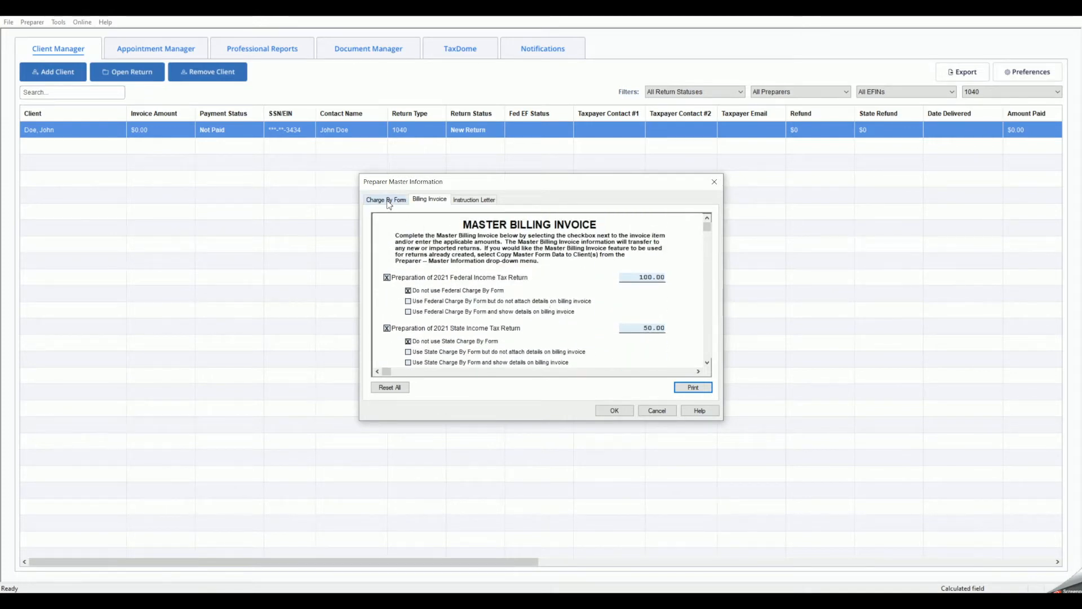
Step: Show the Federal charge-by-form schedule and scroll through its forms, all charged at 0
click(386, 199)
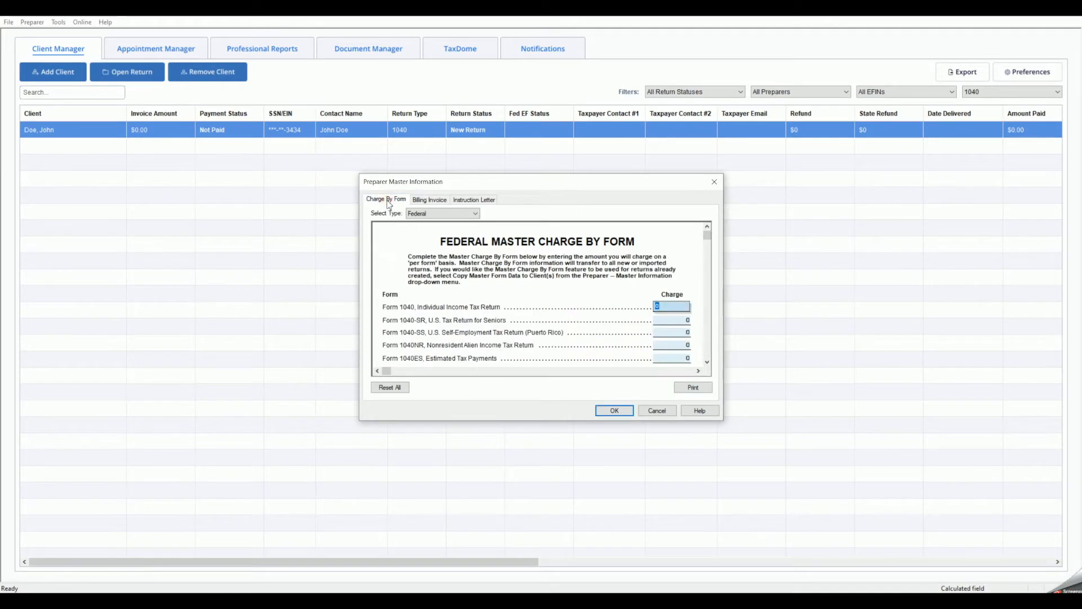
click(474, 213)
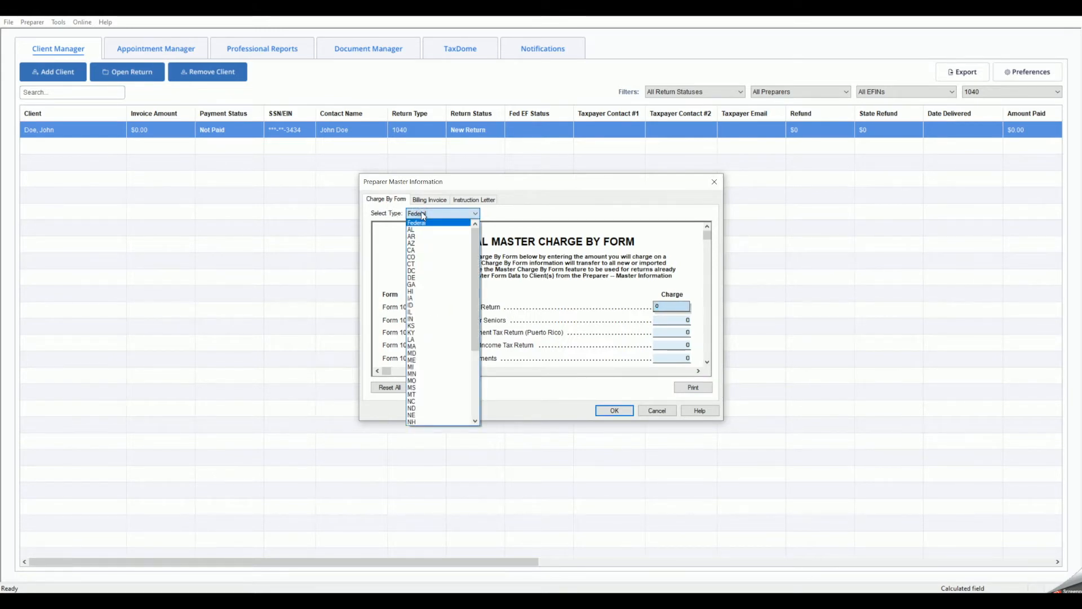
click(415, 222)
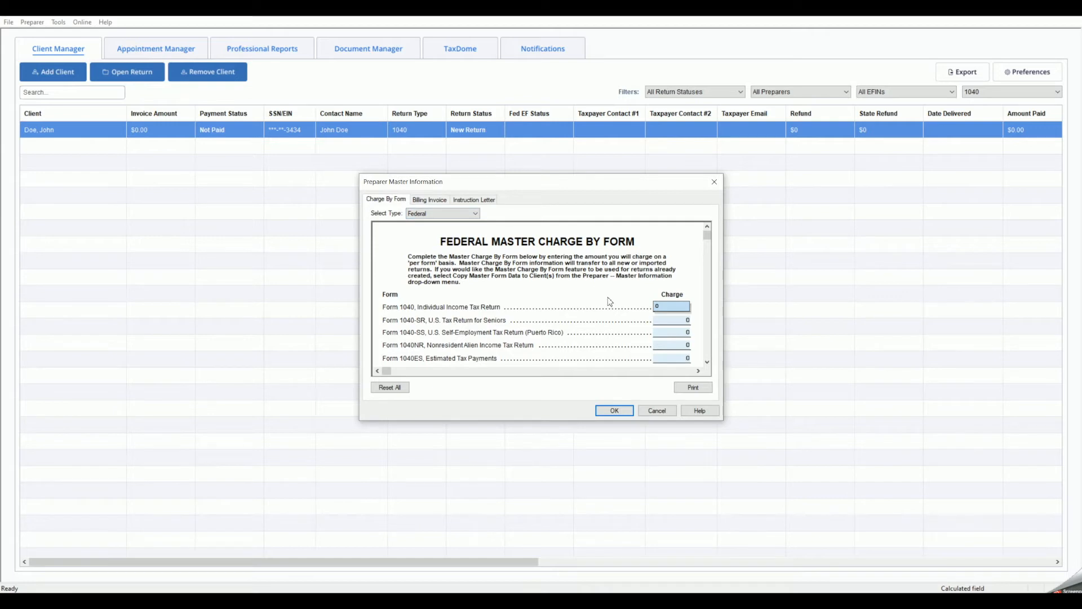
scroll(down, 3)
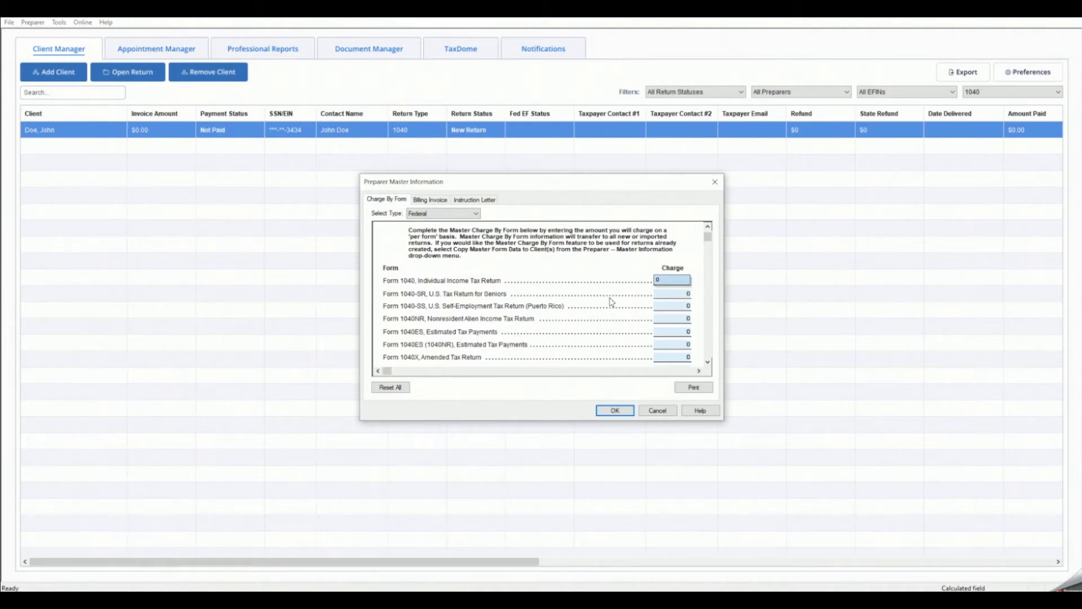
scroll(down, 3)
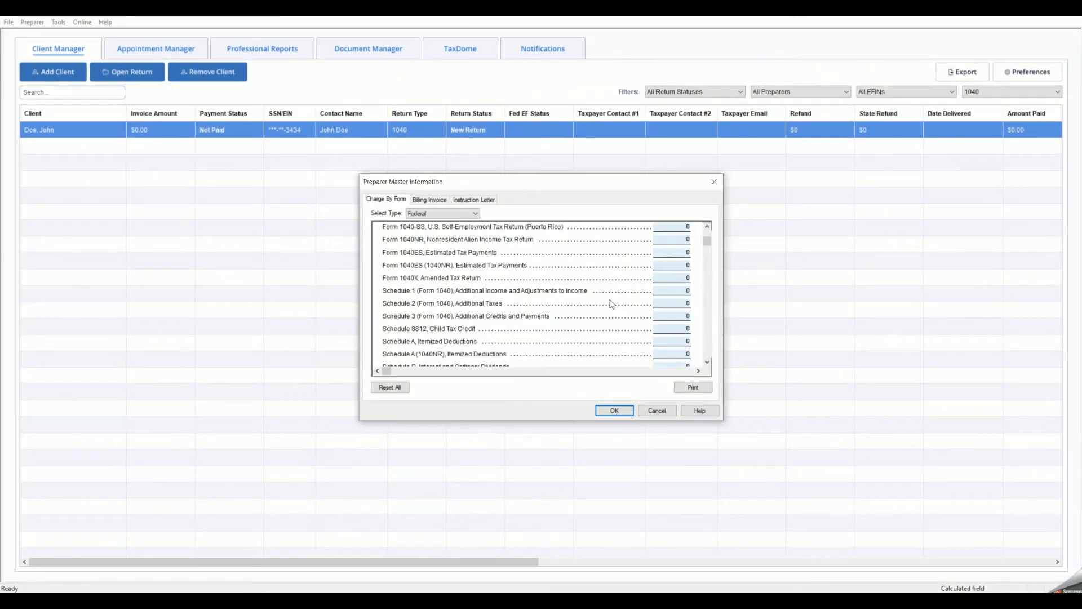
scroll(down, 3)
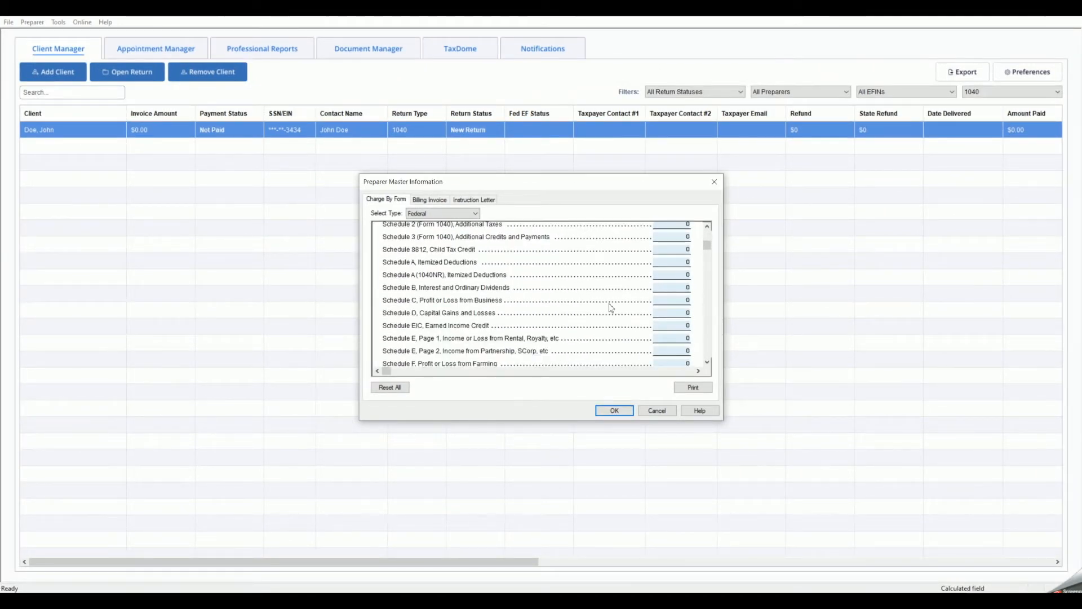
scroll(down, 3)
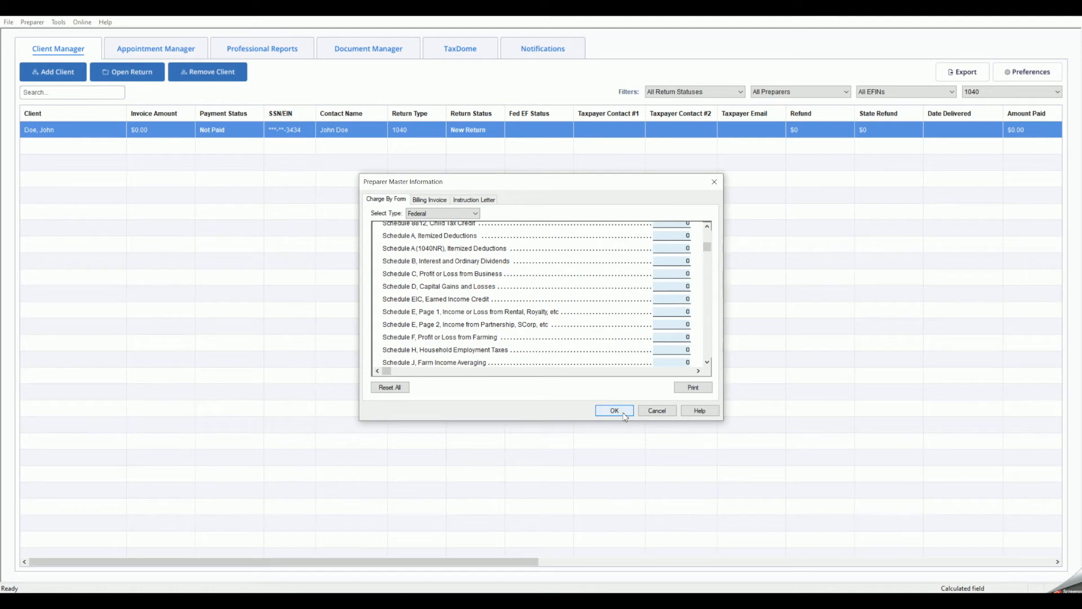
Step: Save the master information and select all clients for copying master form data
click(614, 411)
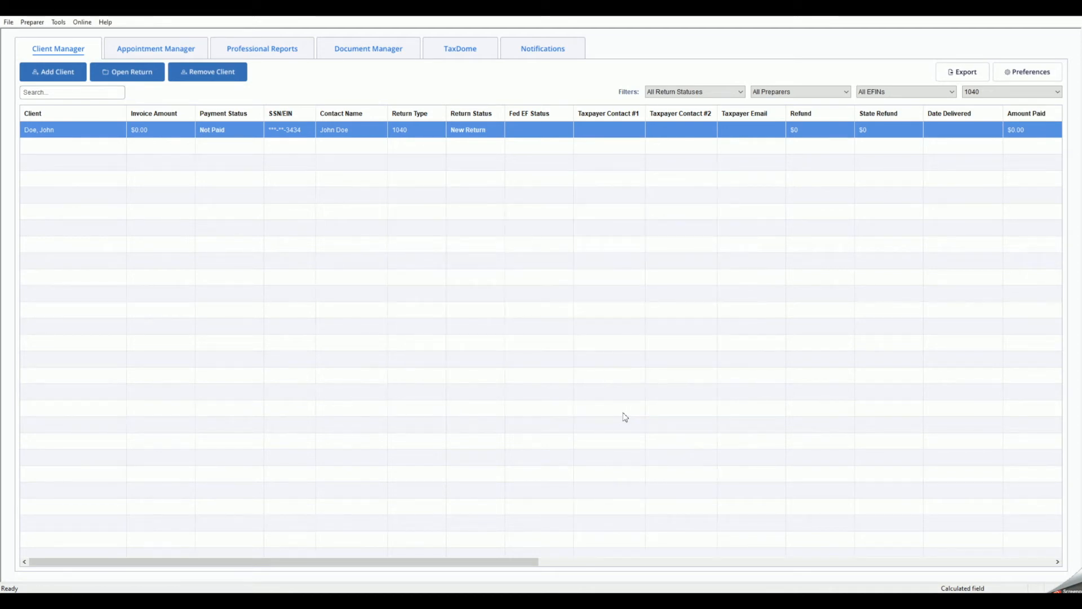
mouse_move(373, 282)
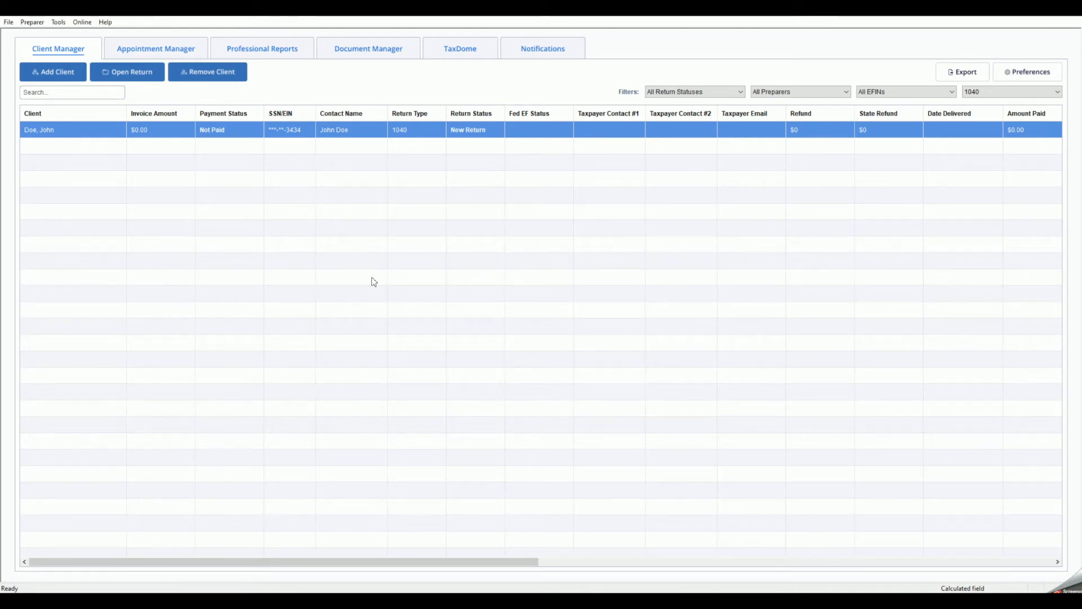
click(34, 22)
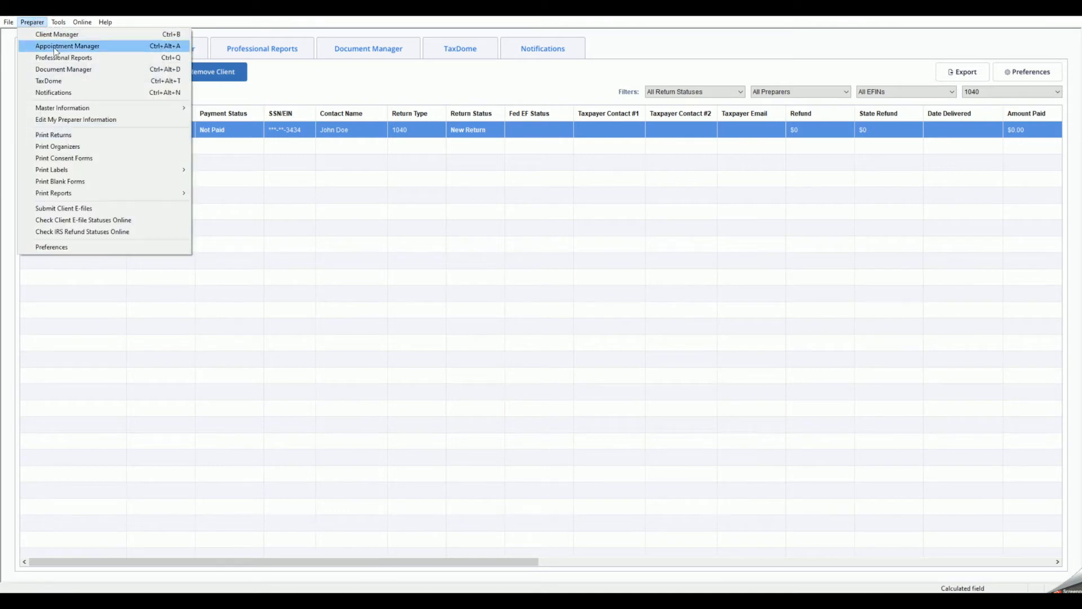
mouse_move(62, 107)
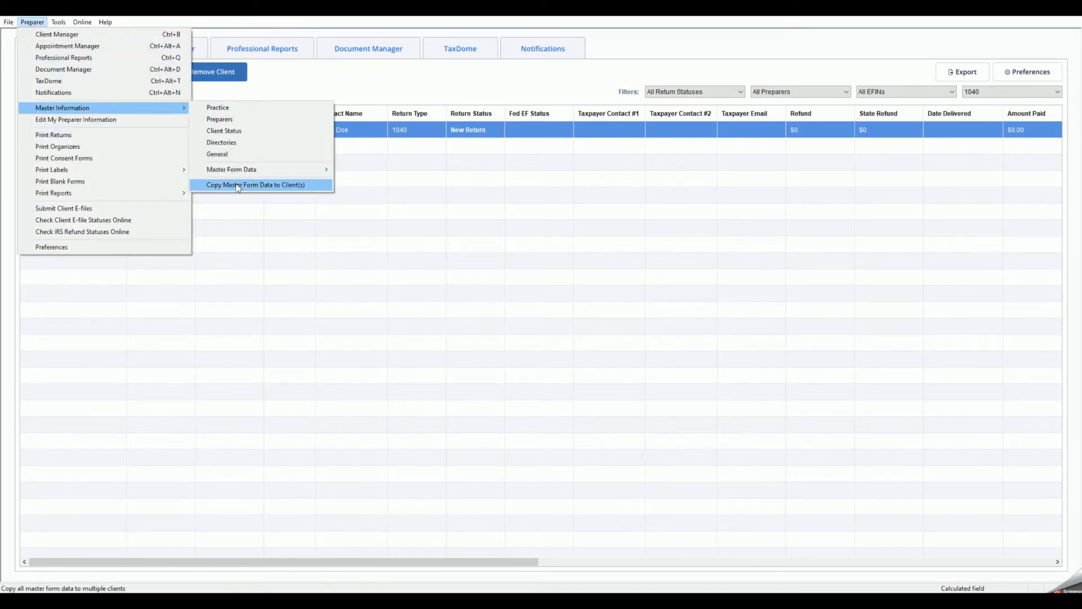
click(261, 185)
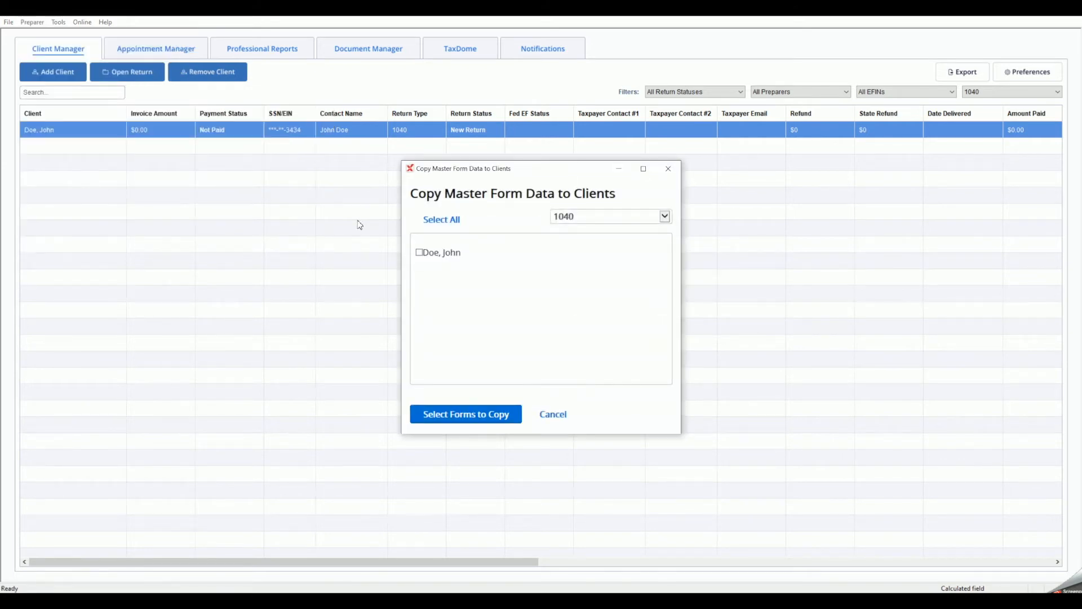
click(442, 220)
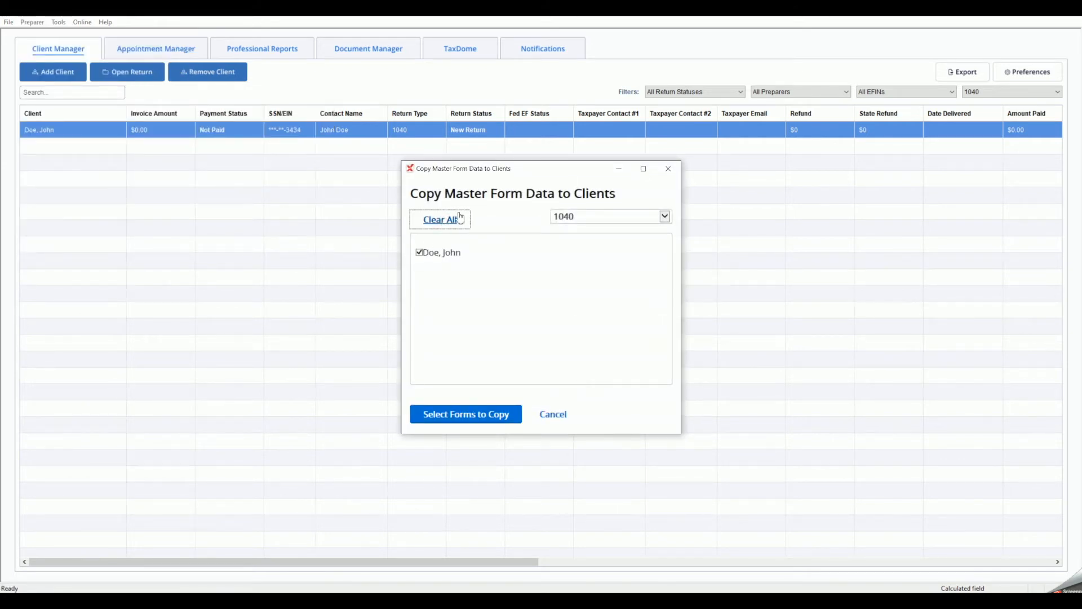
mouse_move(465, 414)
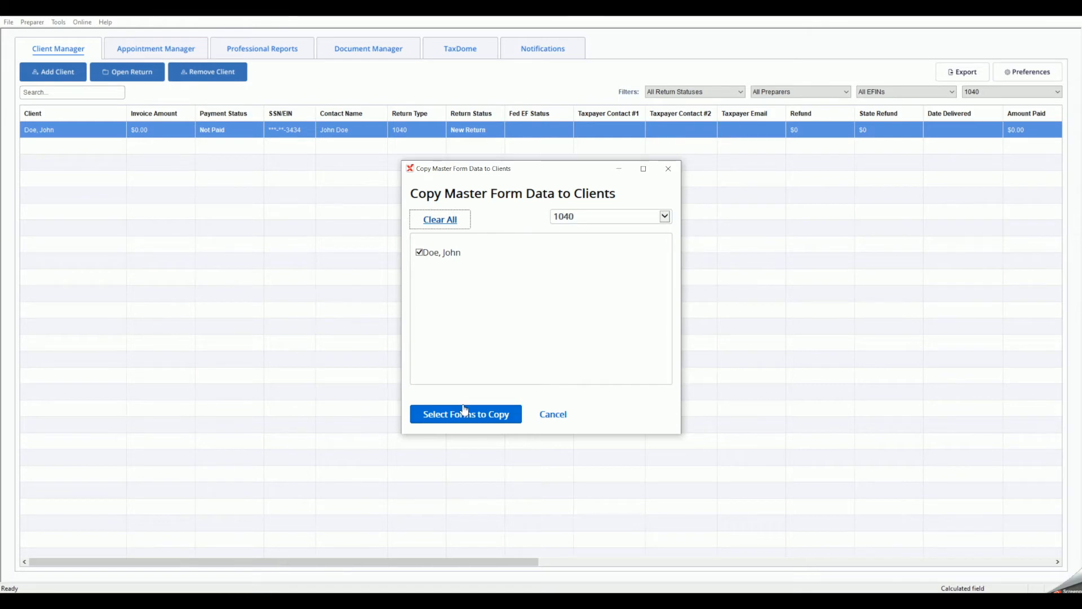
Step: Copy all checked master forms to John Doe and confirm the transfer
click(466, 414)
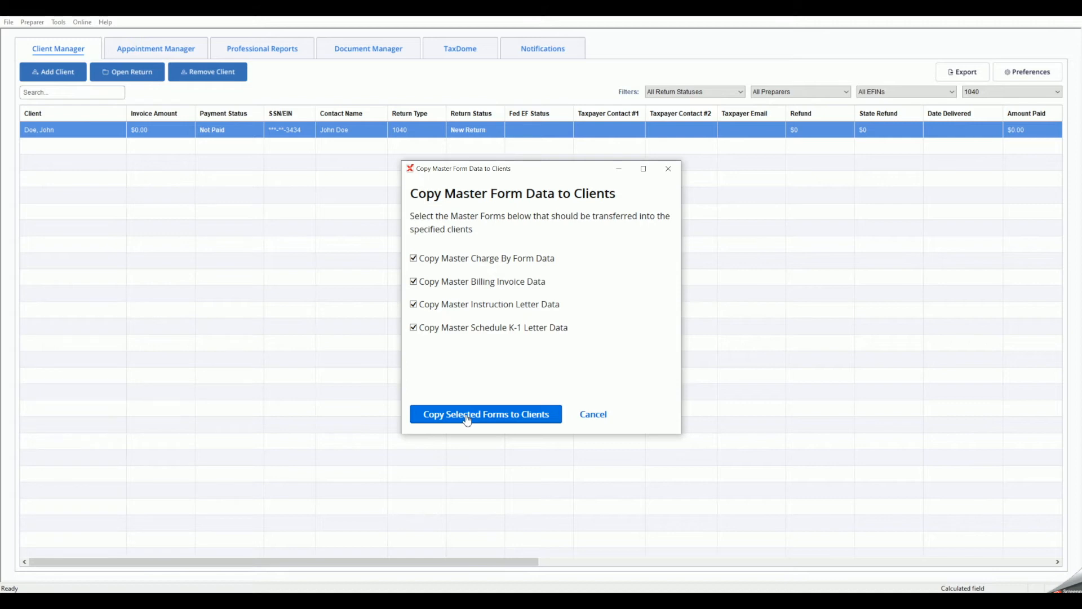
click(486, 413)
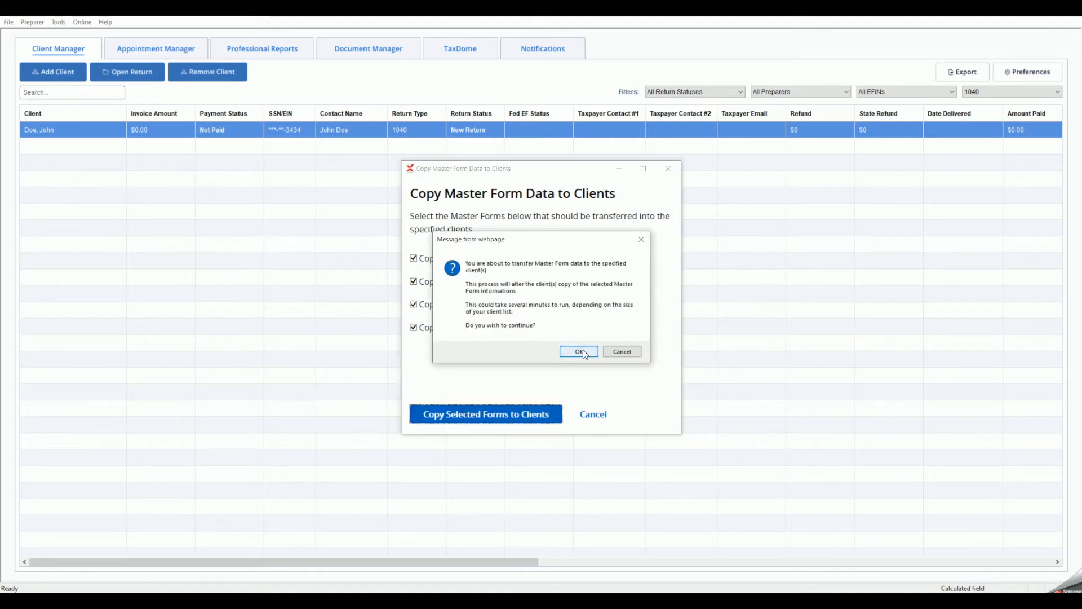
click(578, 351)
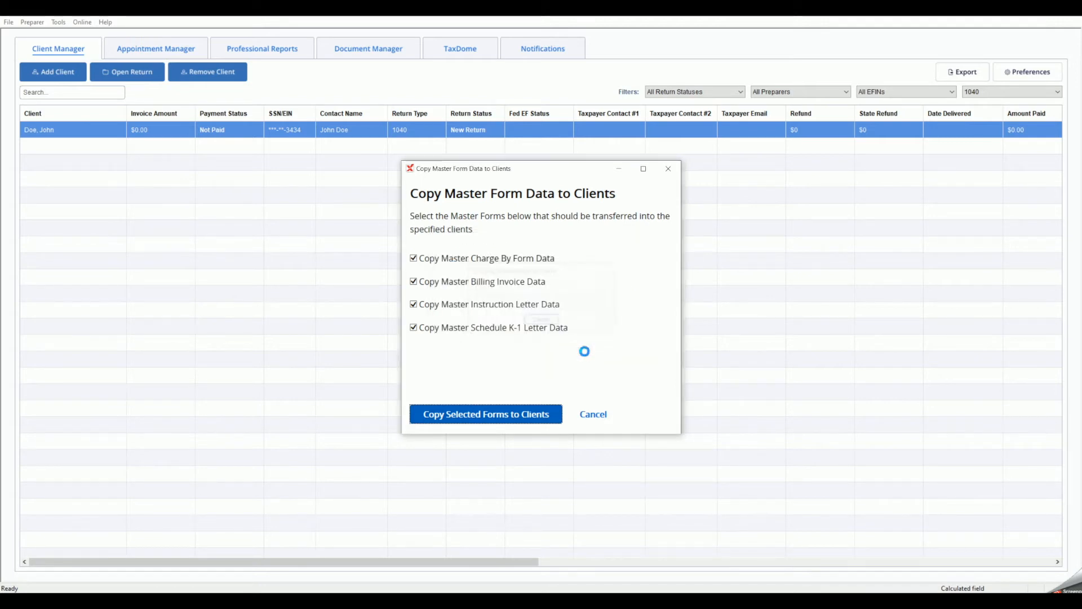
click(486, 414)
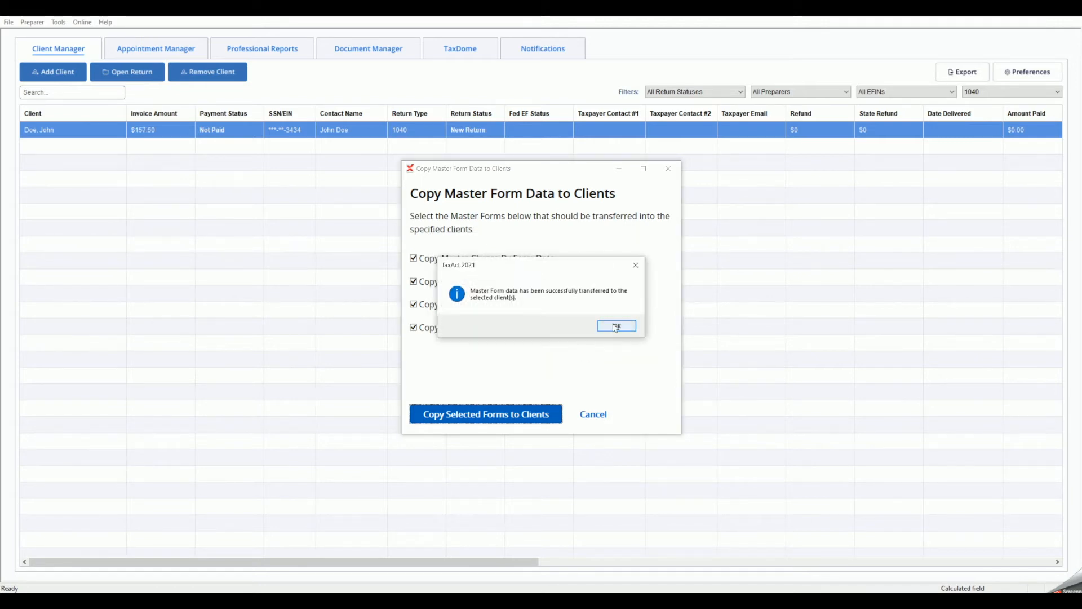
click(617, 326)
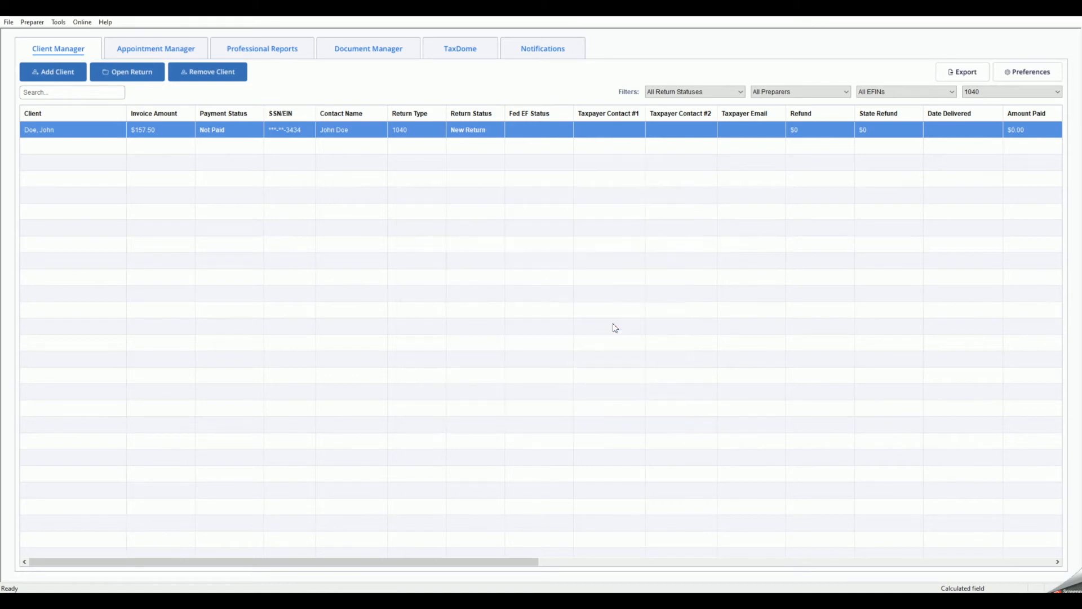
mouse_move(143, 132)
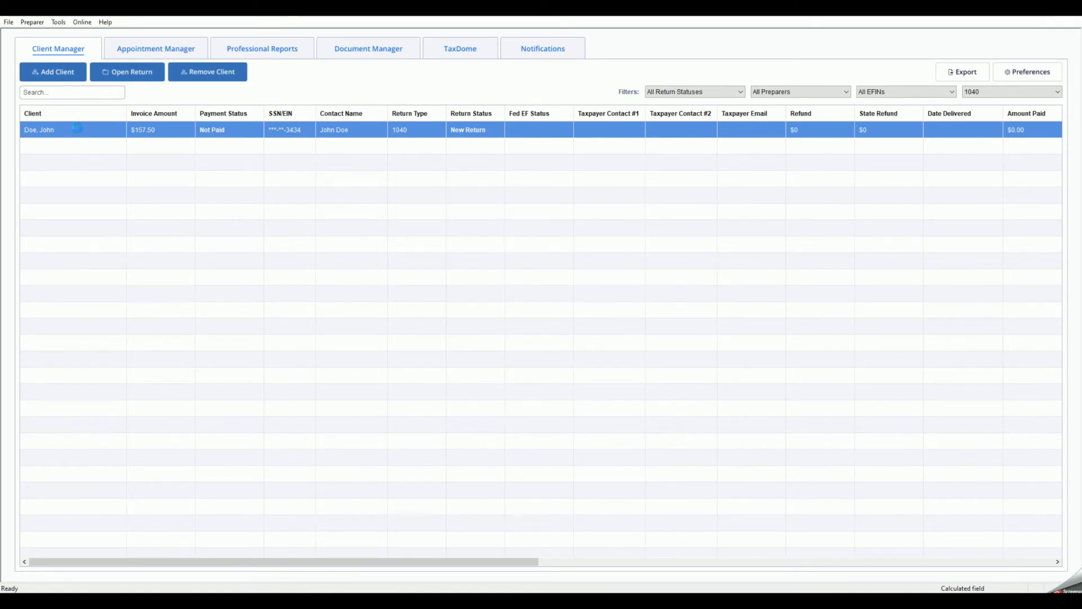
Step: Open John Doe's return and bring up the Preparer menu for his billing invoice
click(127, 72)
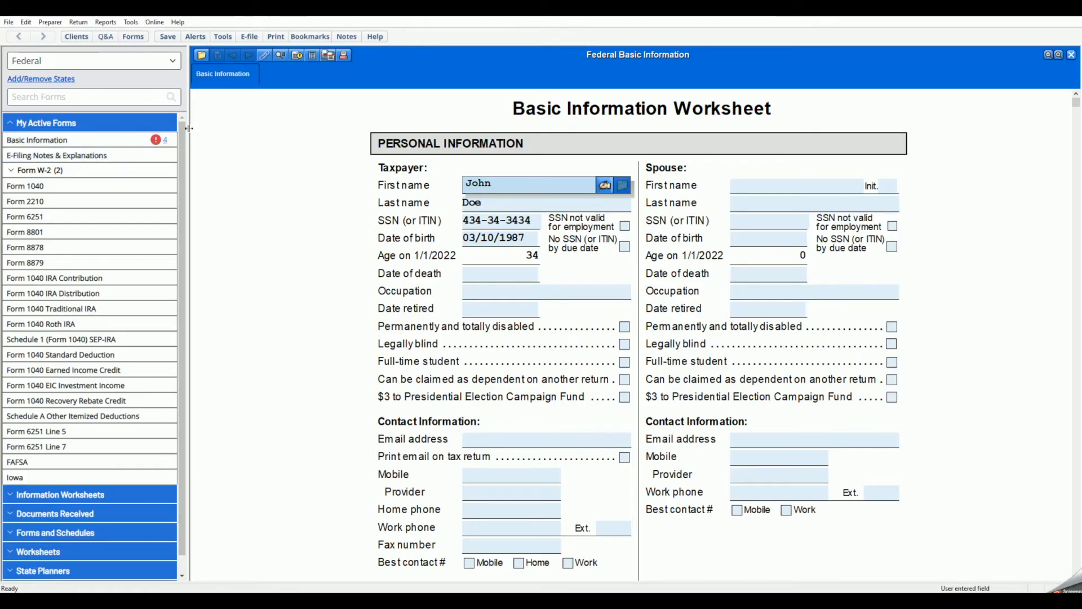
click(49, 22)
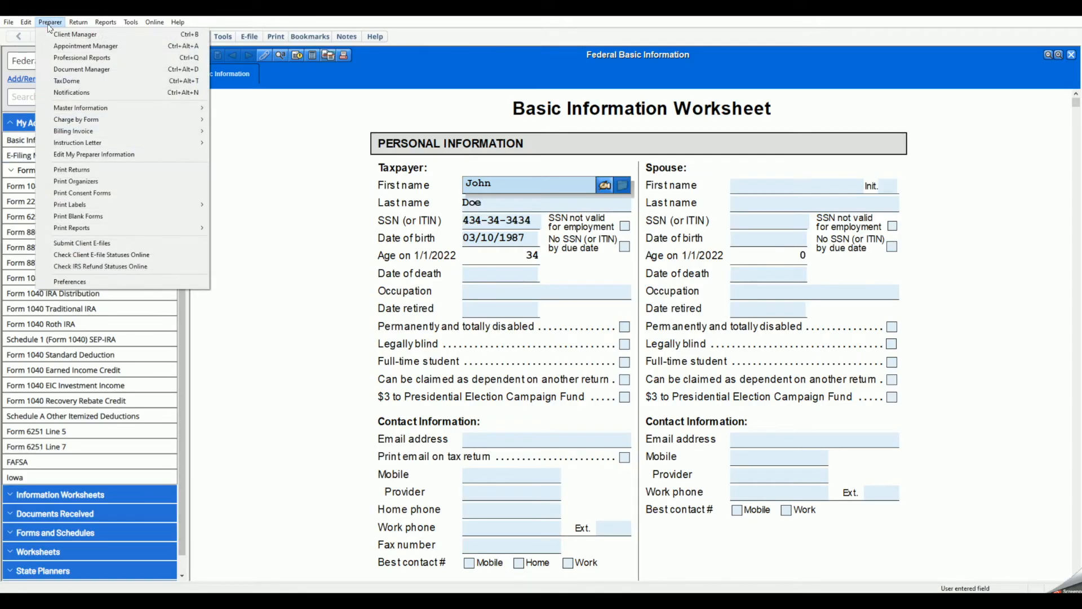
mouse_move(104, 131)
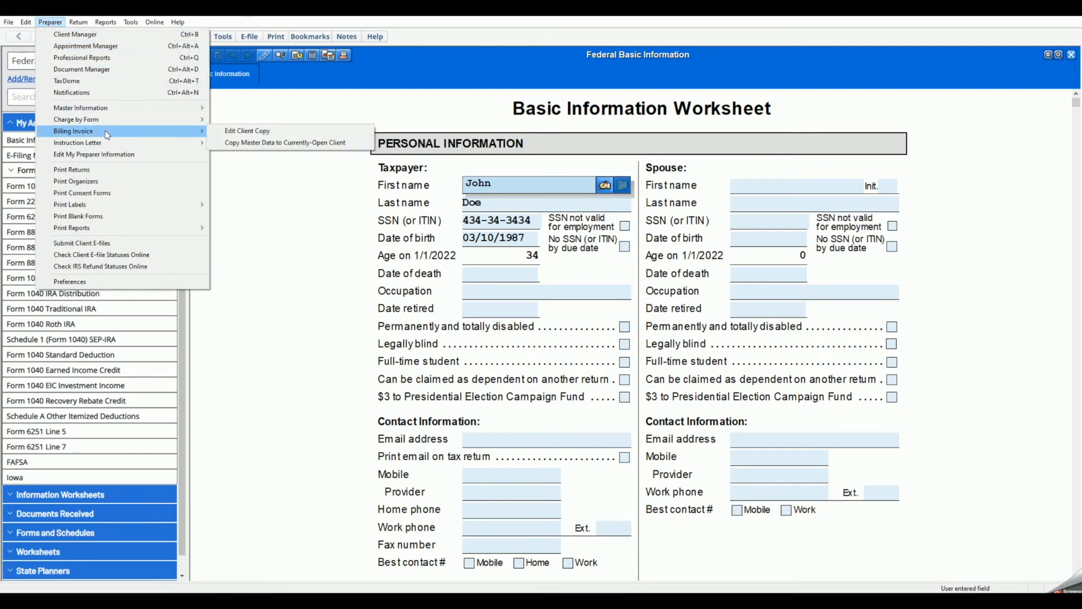
mouse_move(247, 130)
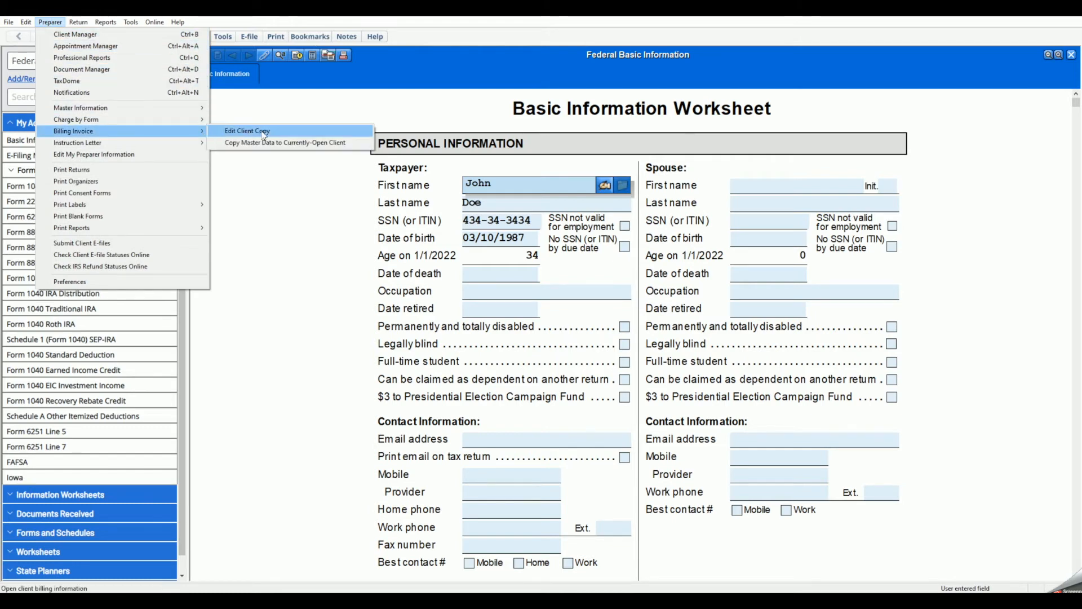
Step: Add a 10% discount to John Doe's client invoice copy and save the return
click(246, 131)
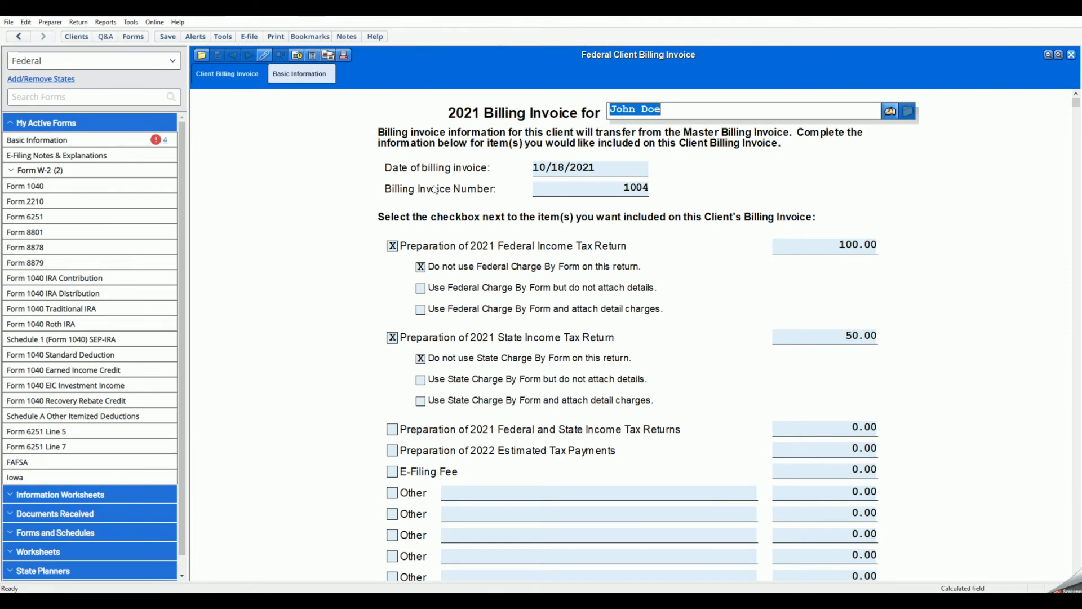
mouse_move(661, 263)
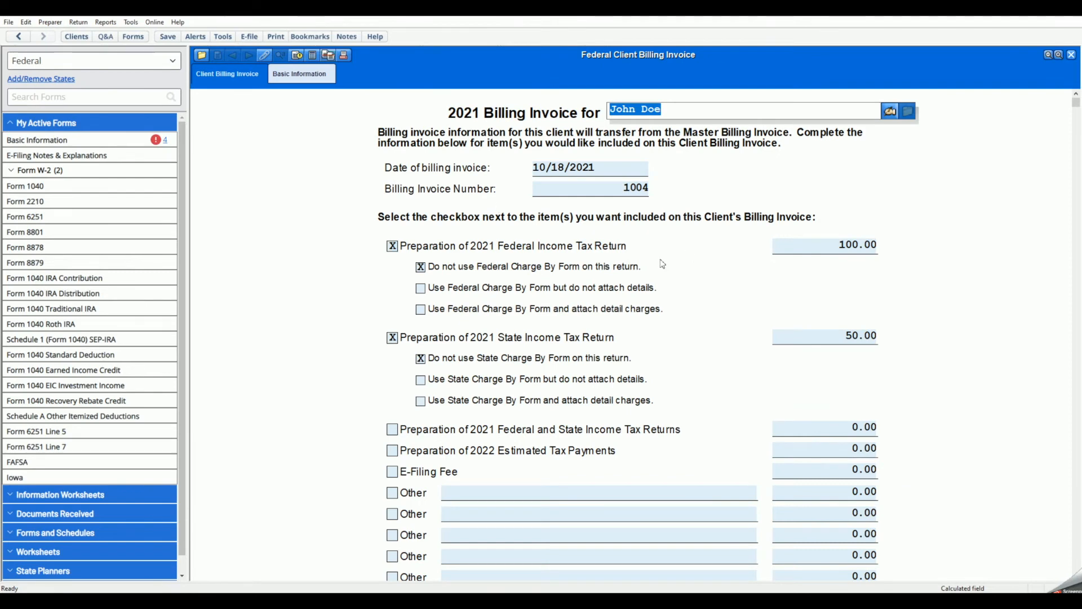
scroll(down, 3)
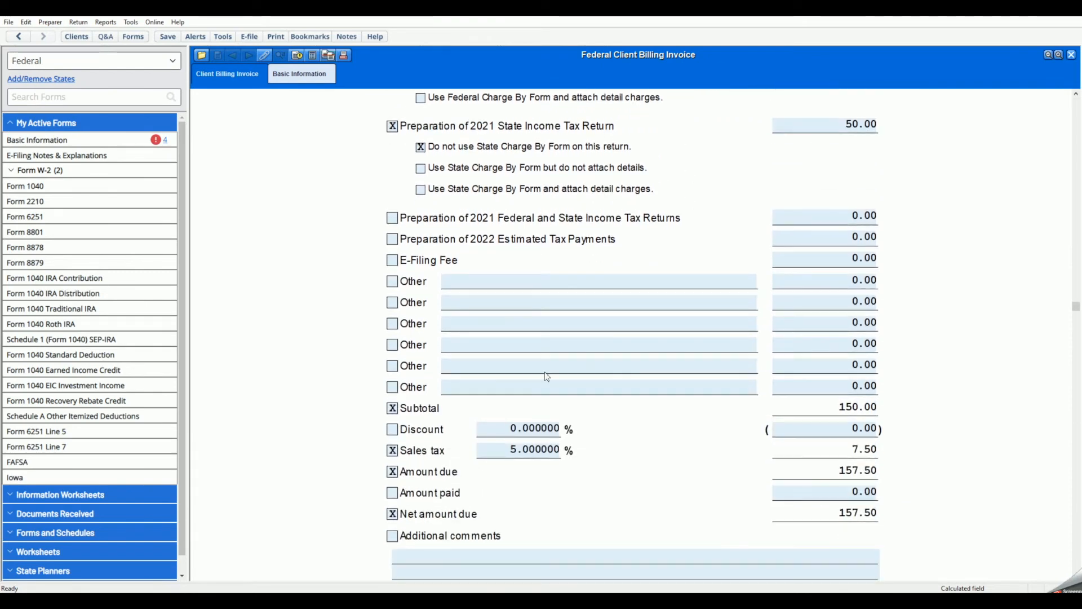
text(10)
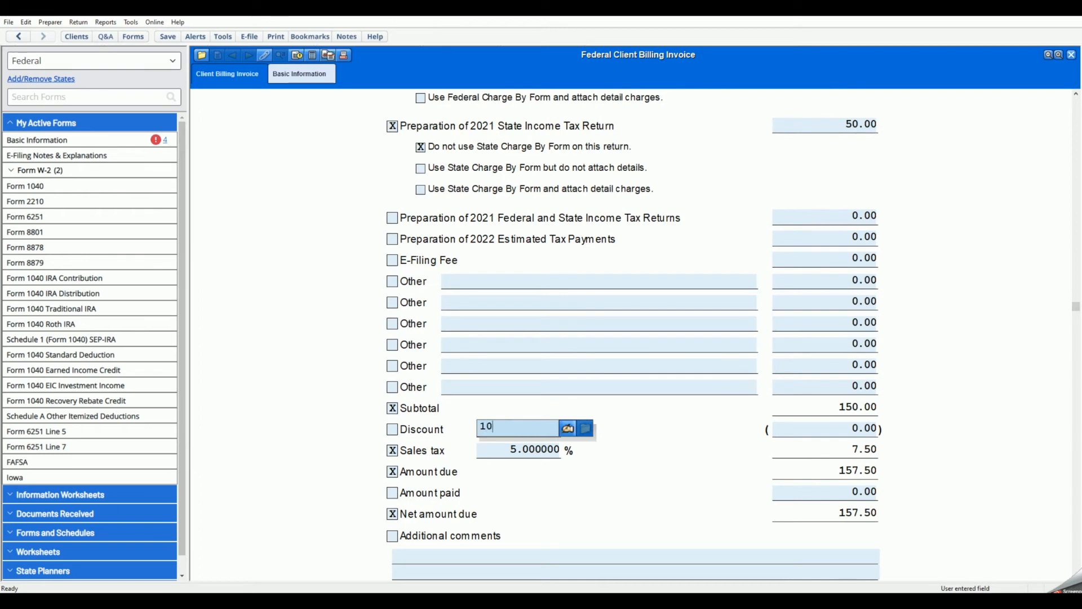
key(Tab)
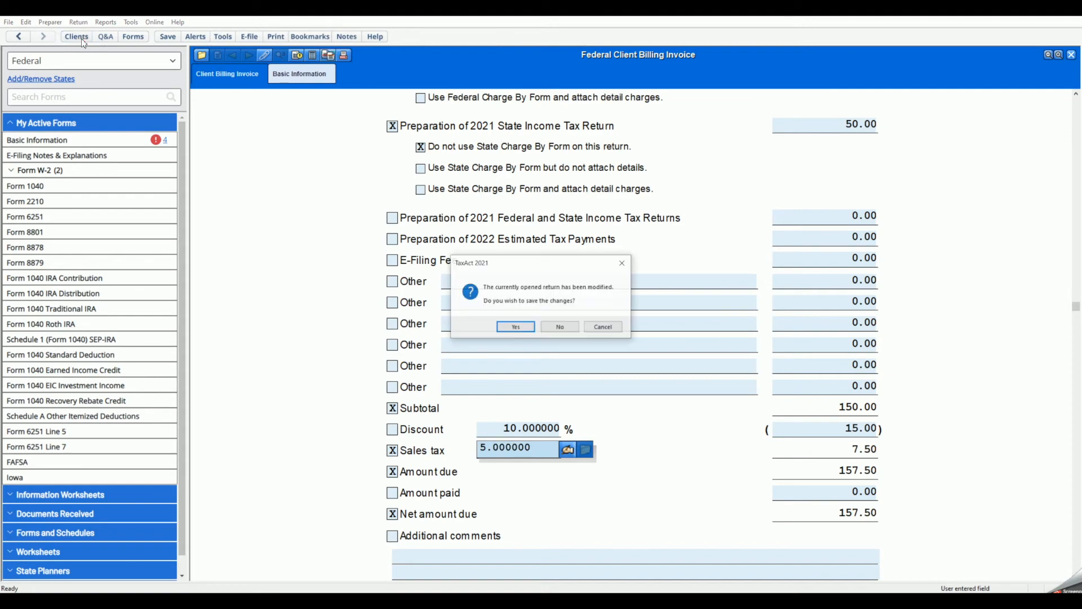
click(515, 327)
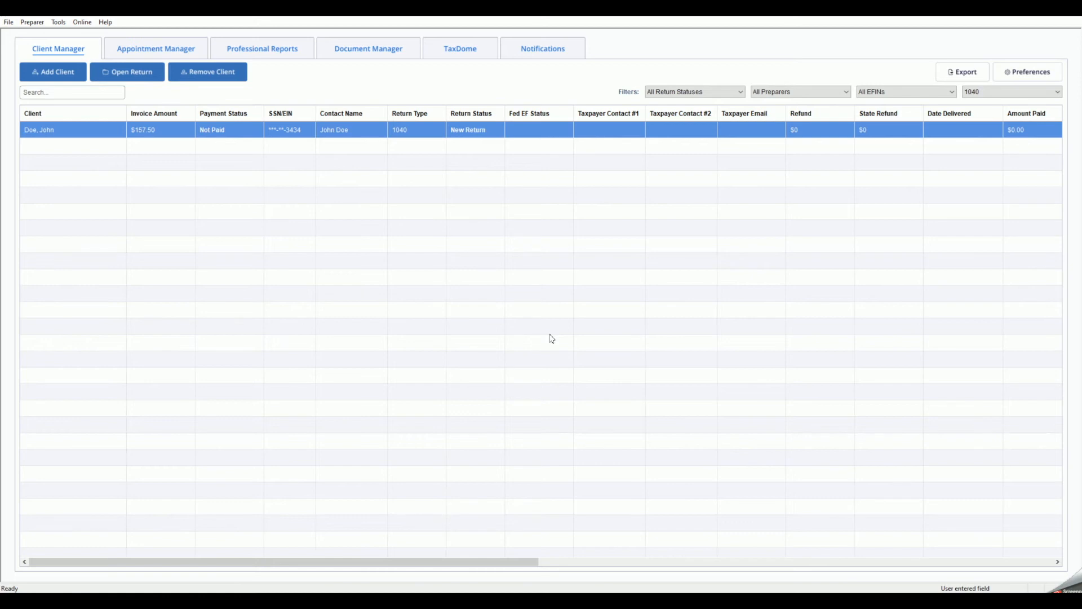
mouse_move(296, 245)
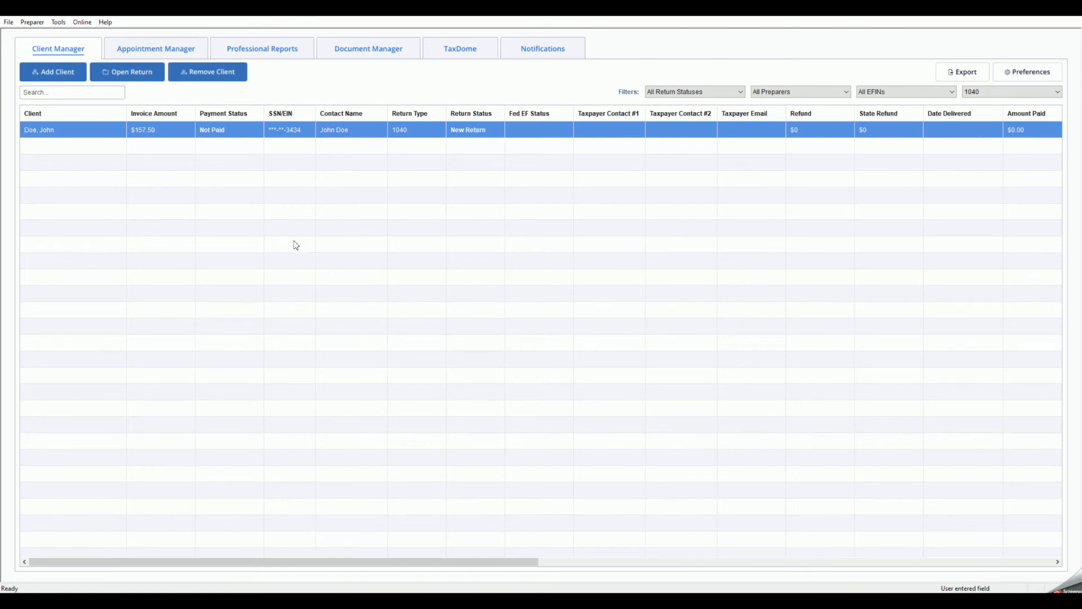
mouse_move(35, 26)
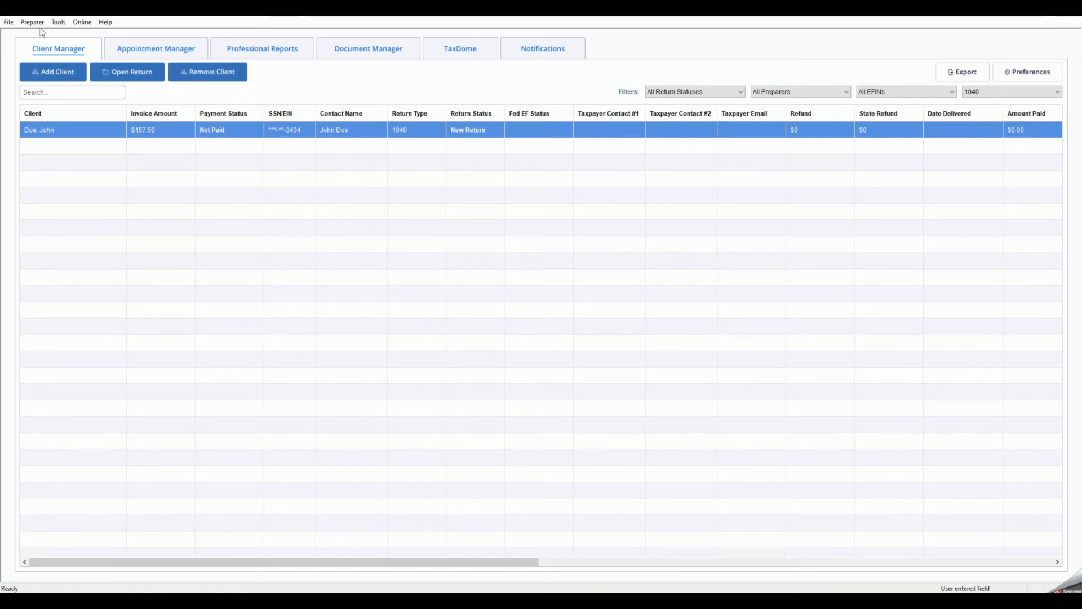
click(32, 22)
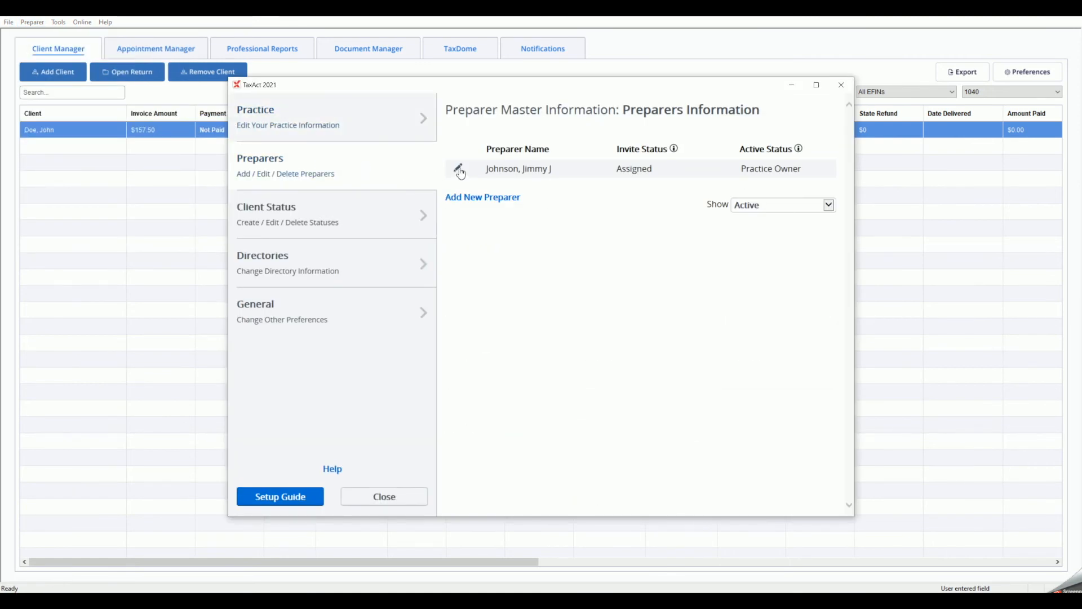
click(459, 169)
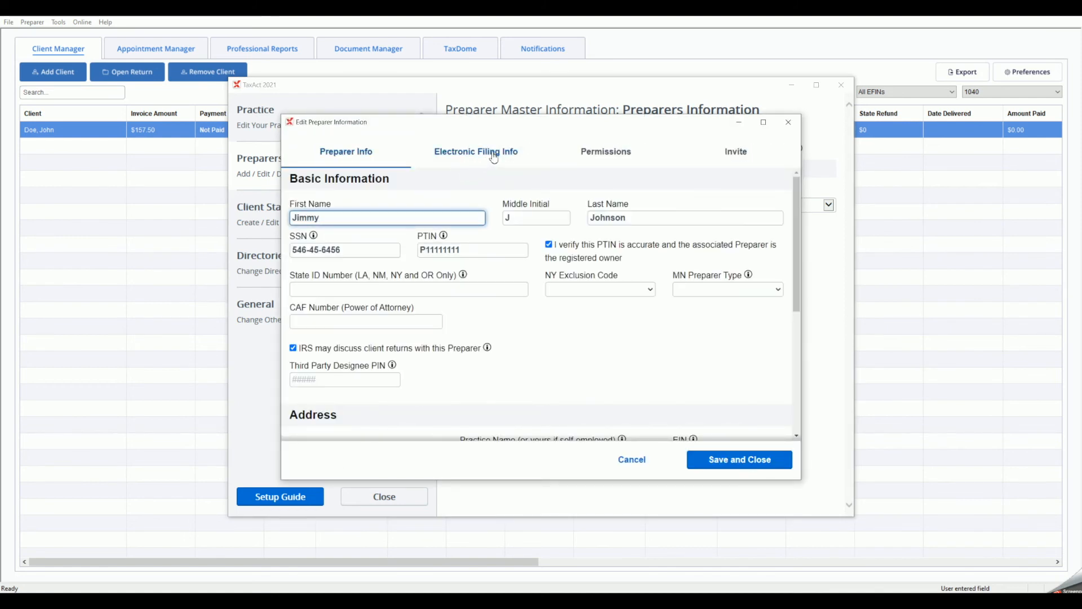
click(476, 151)
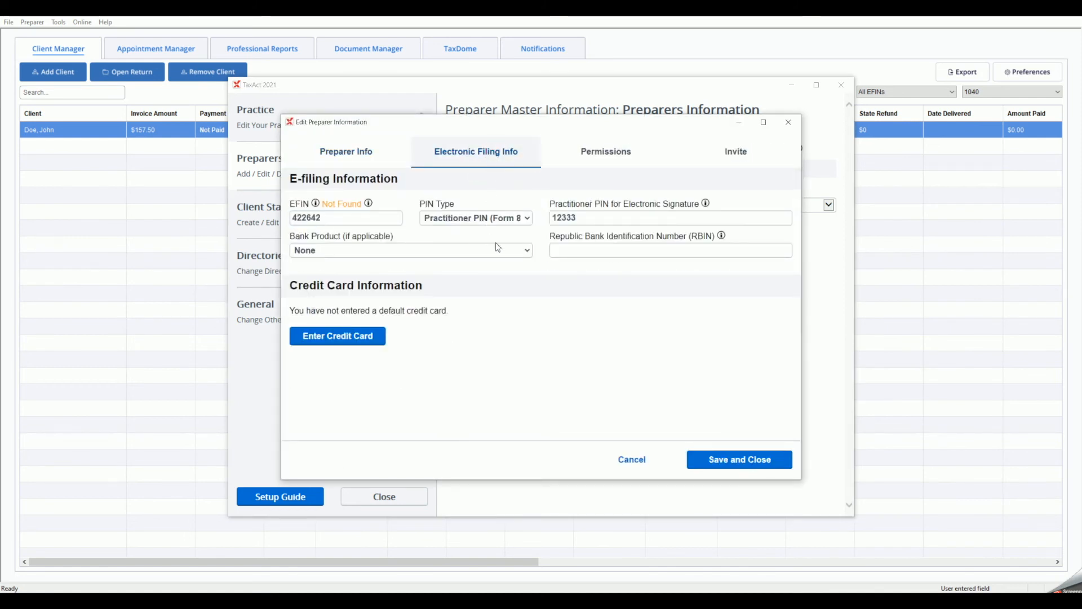
click(411, 250)
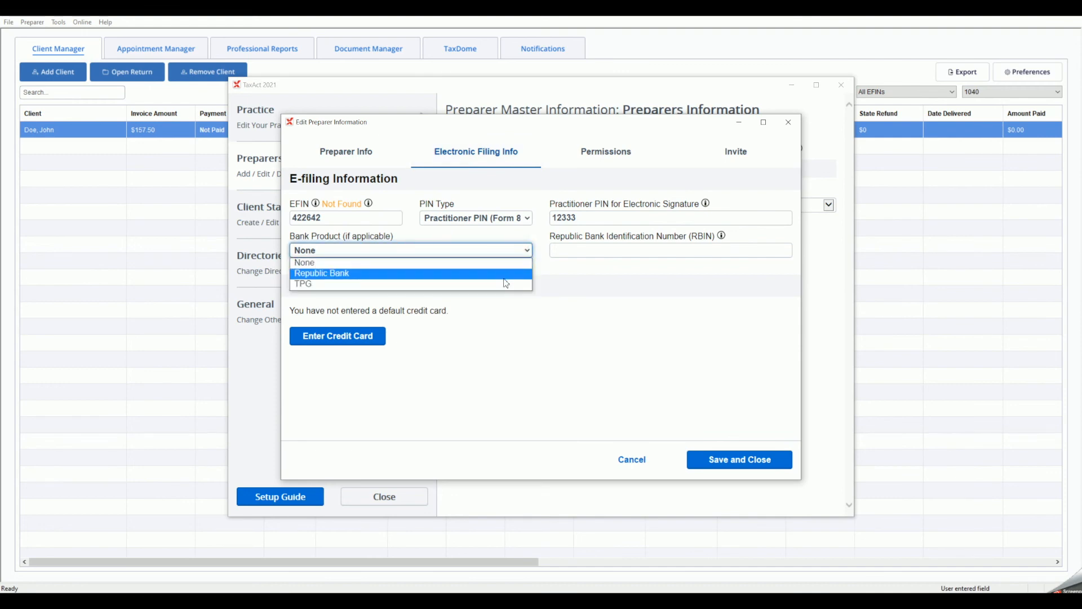
click(303, 284)
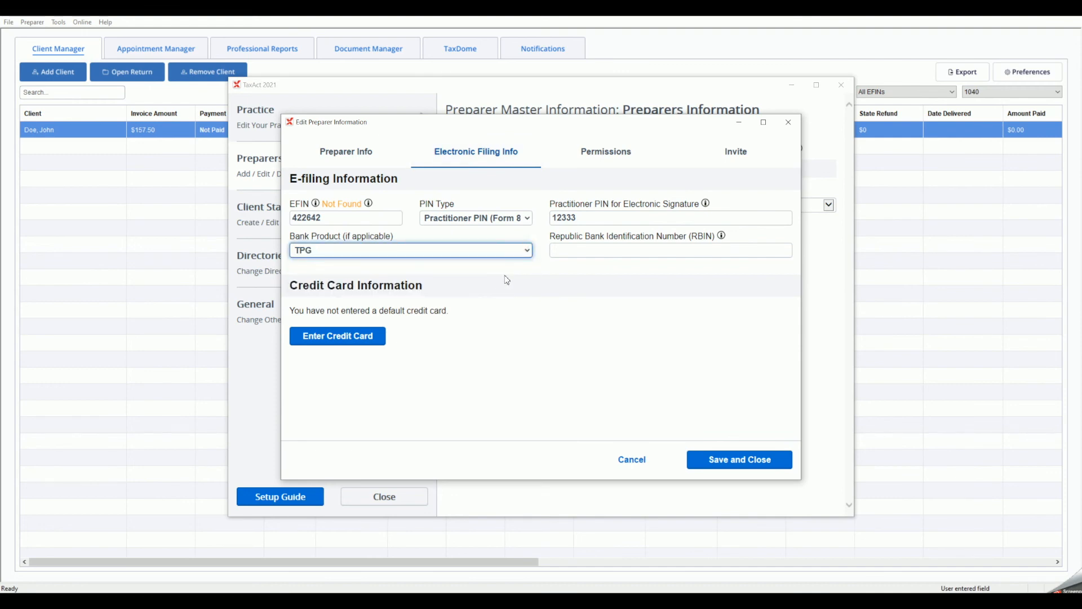
click(410, 250)
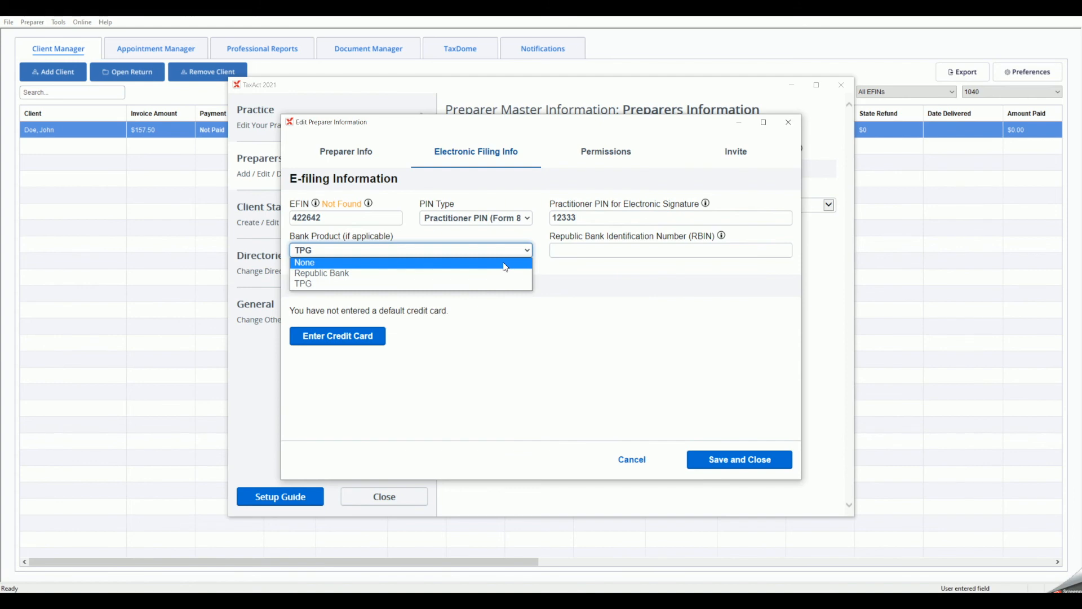
click(304, 263)
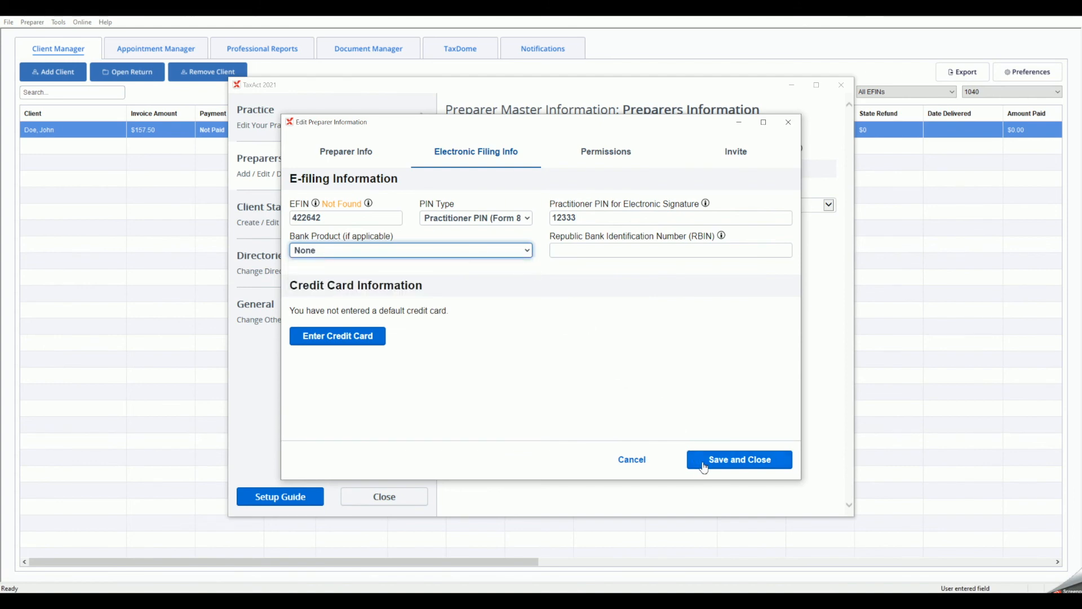
click(739, 459)
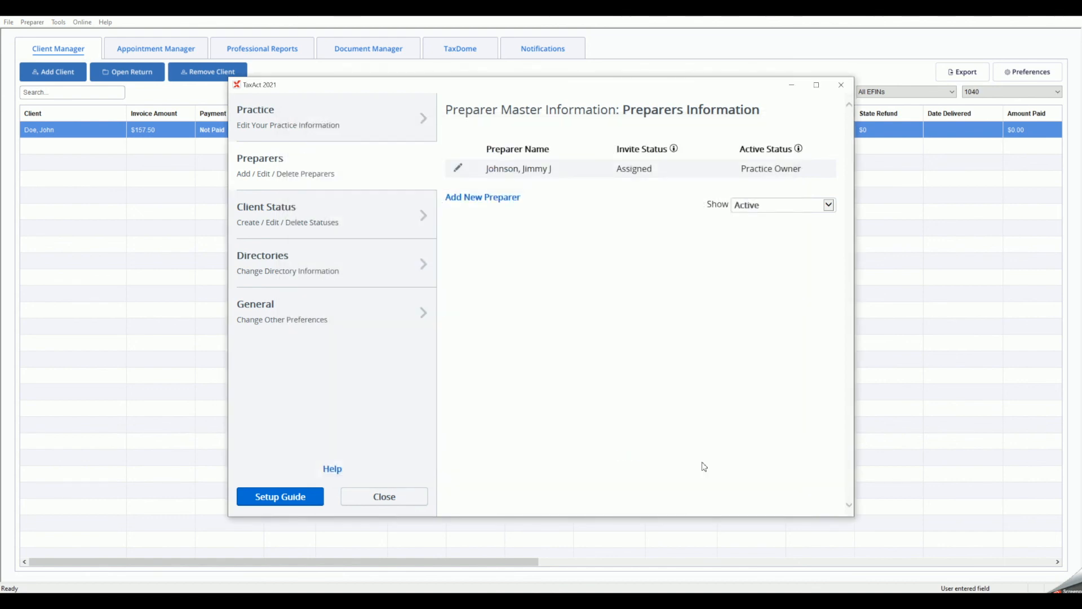
mouse_move(688, 406)
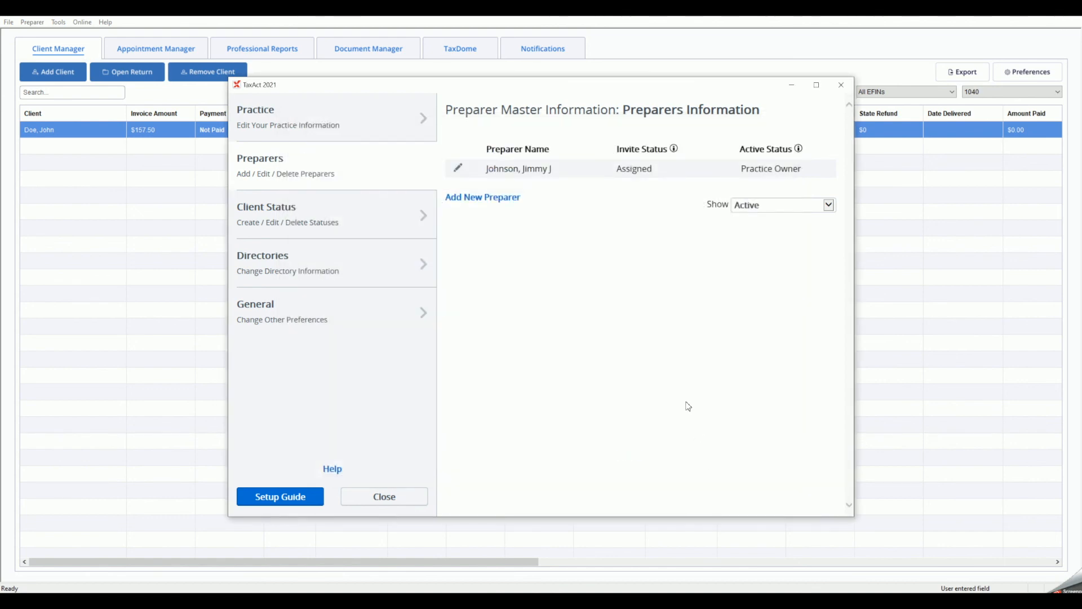
mouse_move(840, 88)
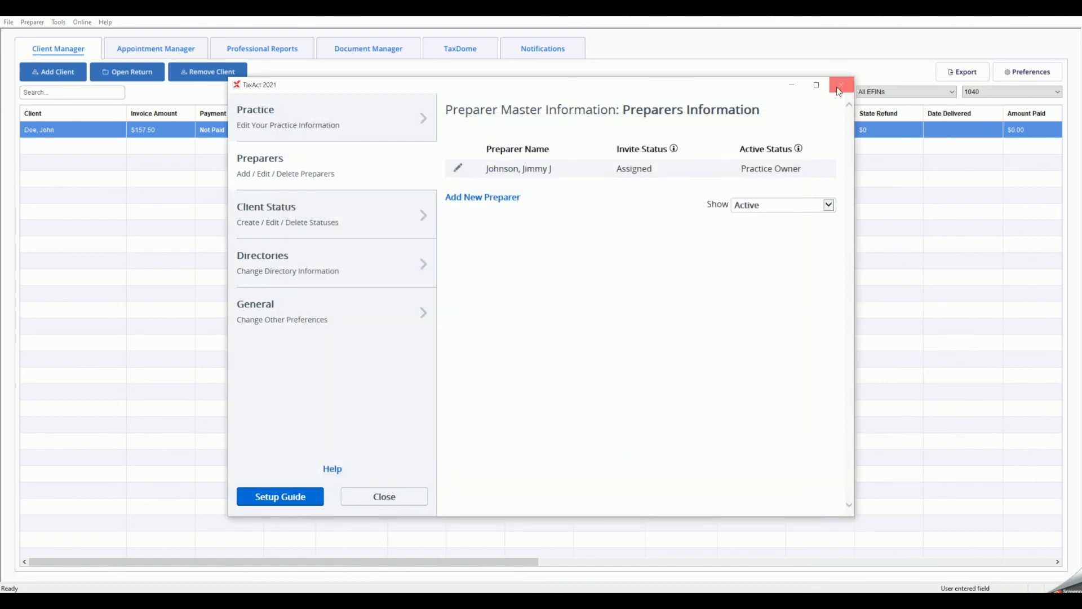
click(840, 85)
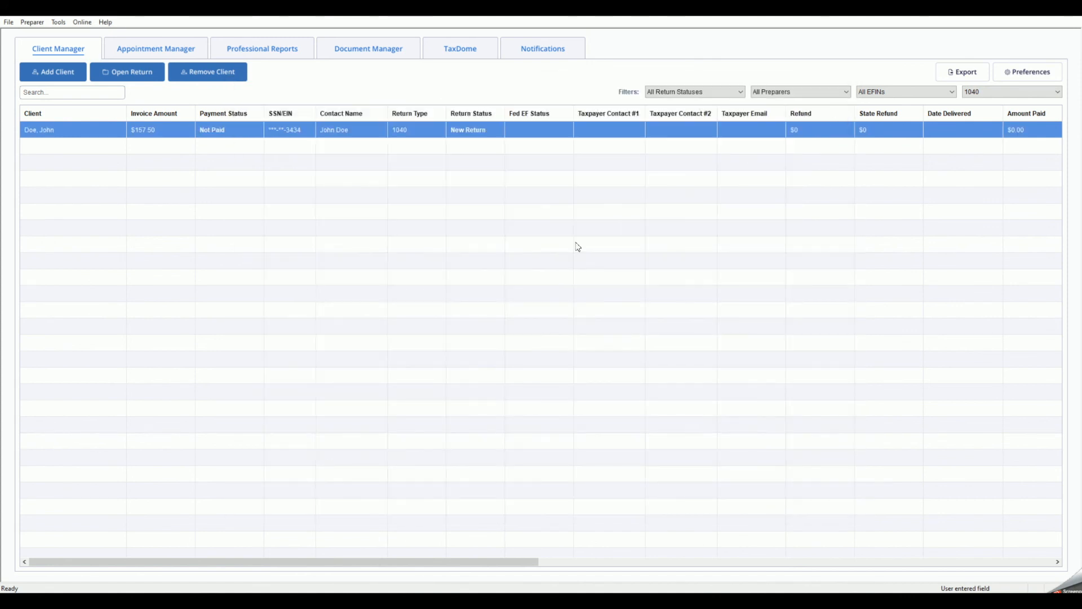
mouse_move(495, 291)
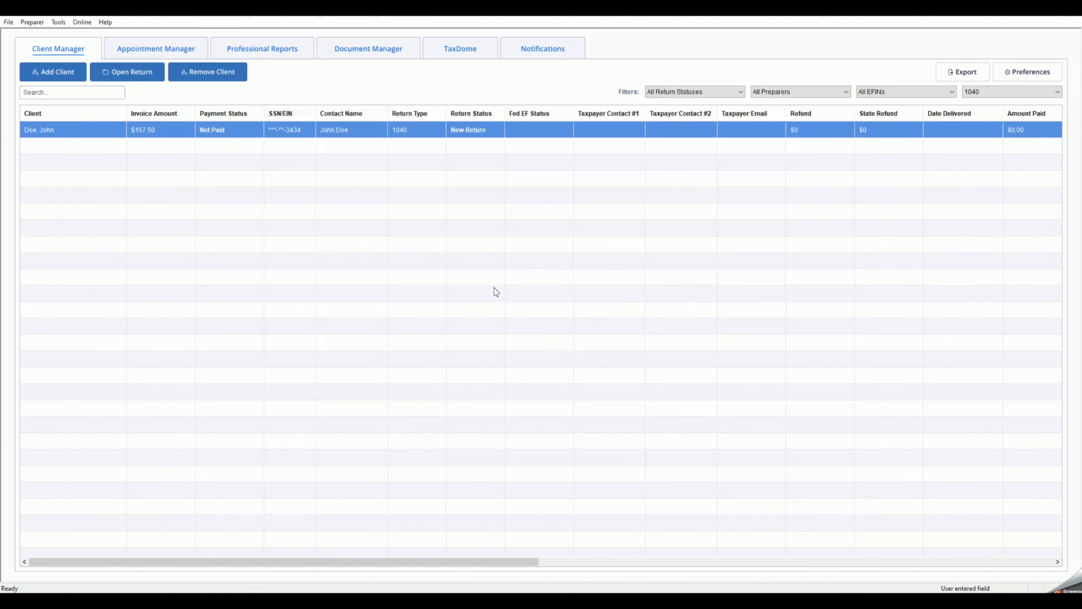